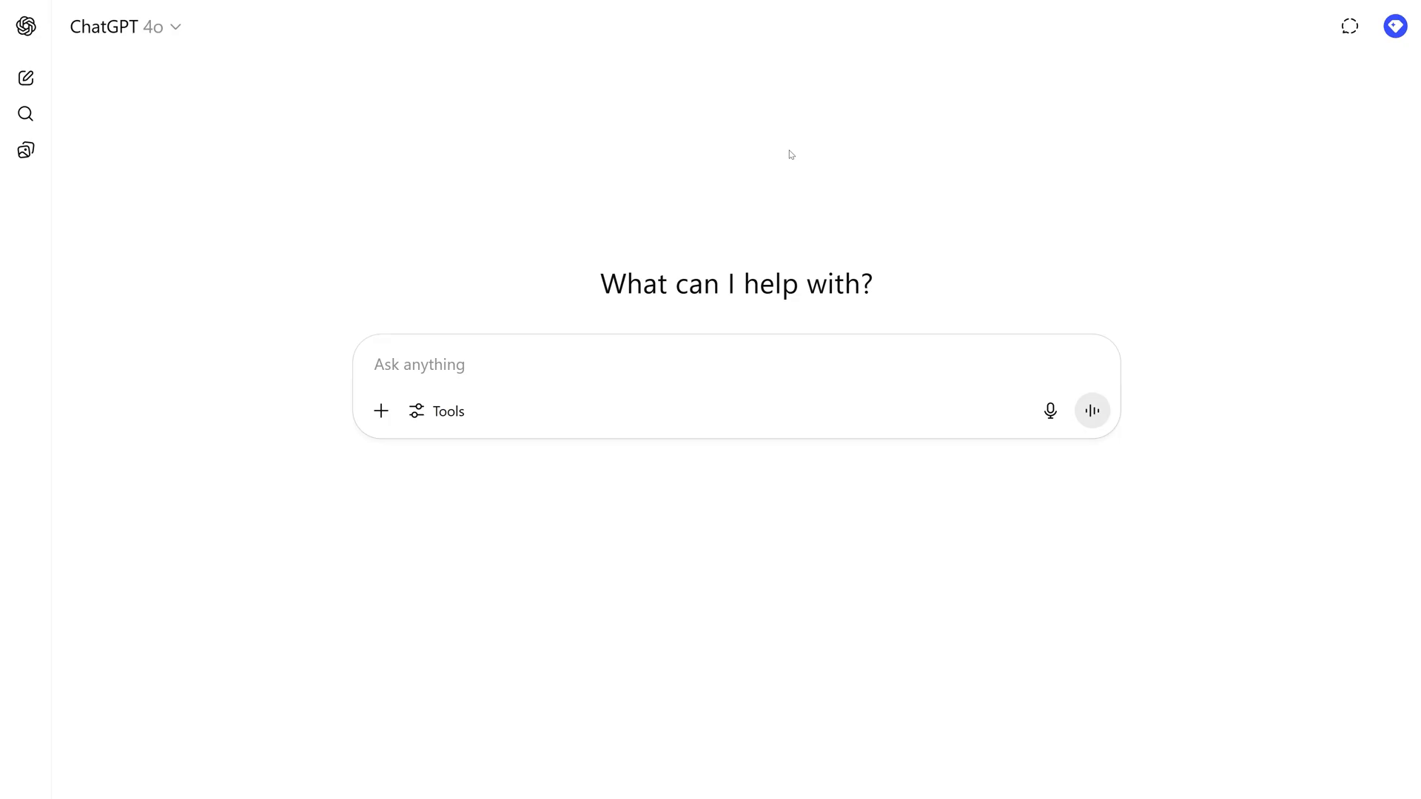
Ask ChatGPT for ideas for a web app displayed as a WebView plugin within cTrader.
left_click(710, 376)
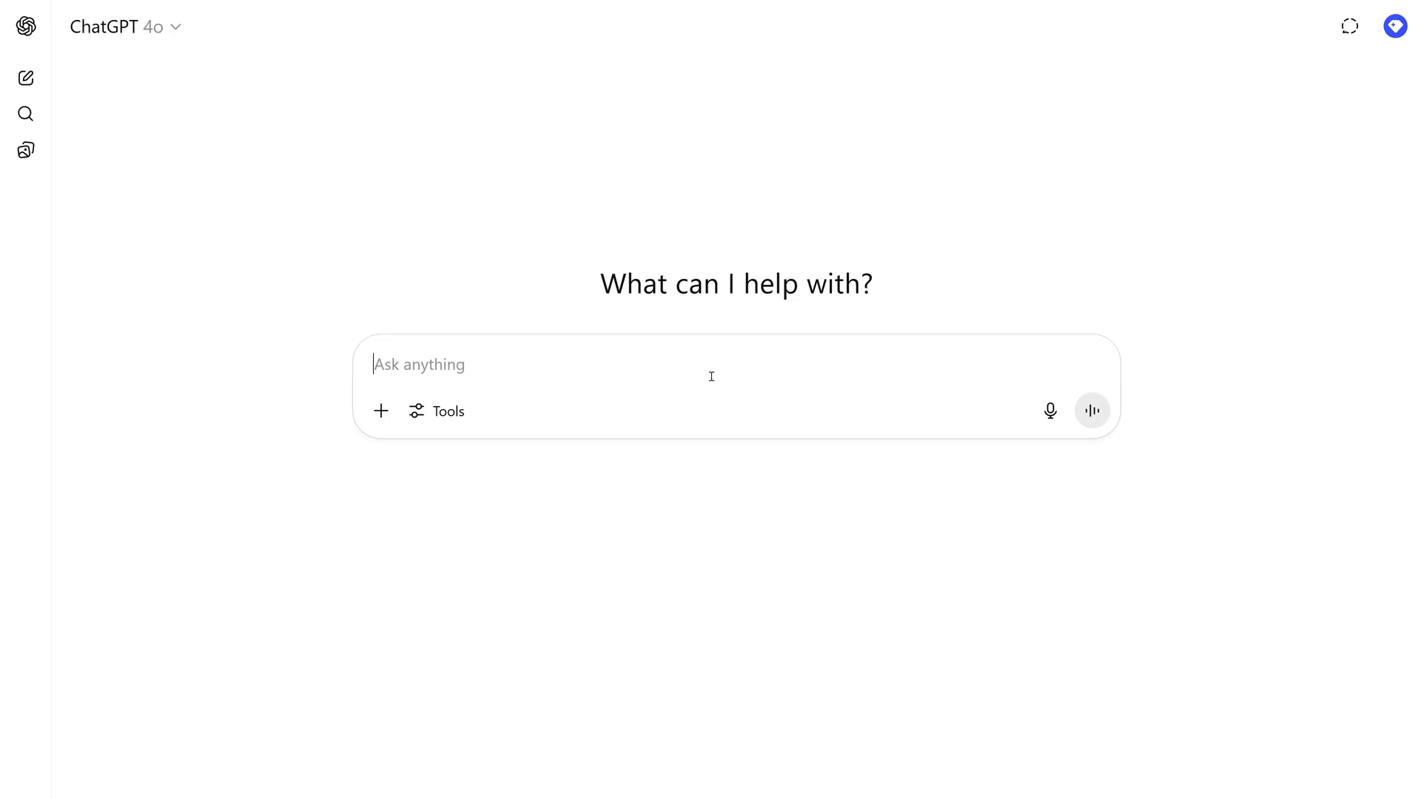
type("I want to create a web app that will be displayed as a WebView plugin within cTrader. Suggest useful ideas that will enhance my trading experience.")
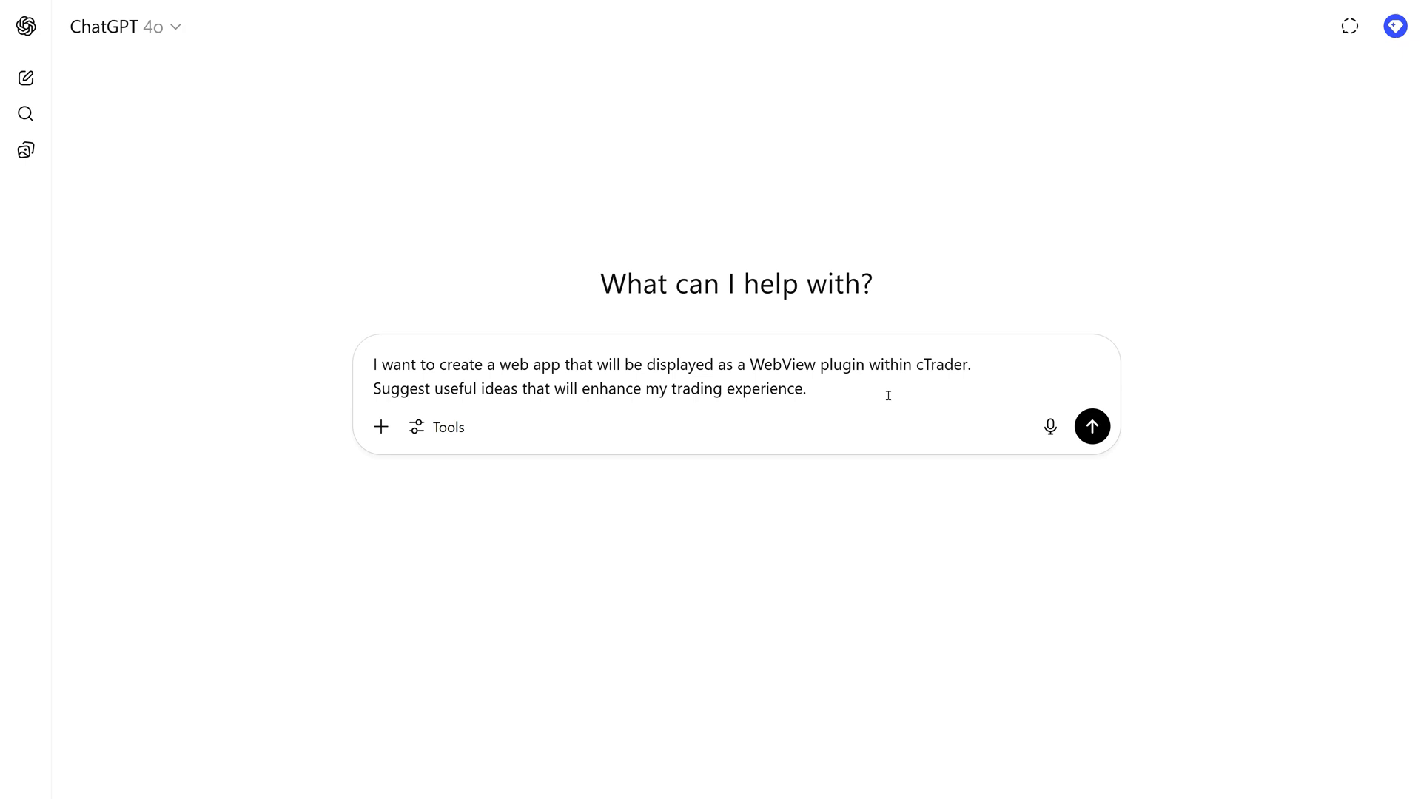
left_click(1091, 426)
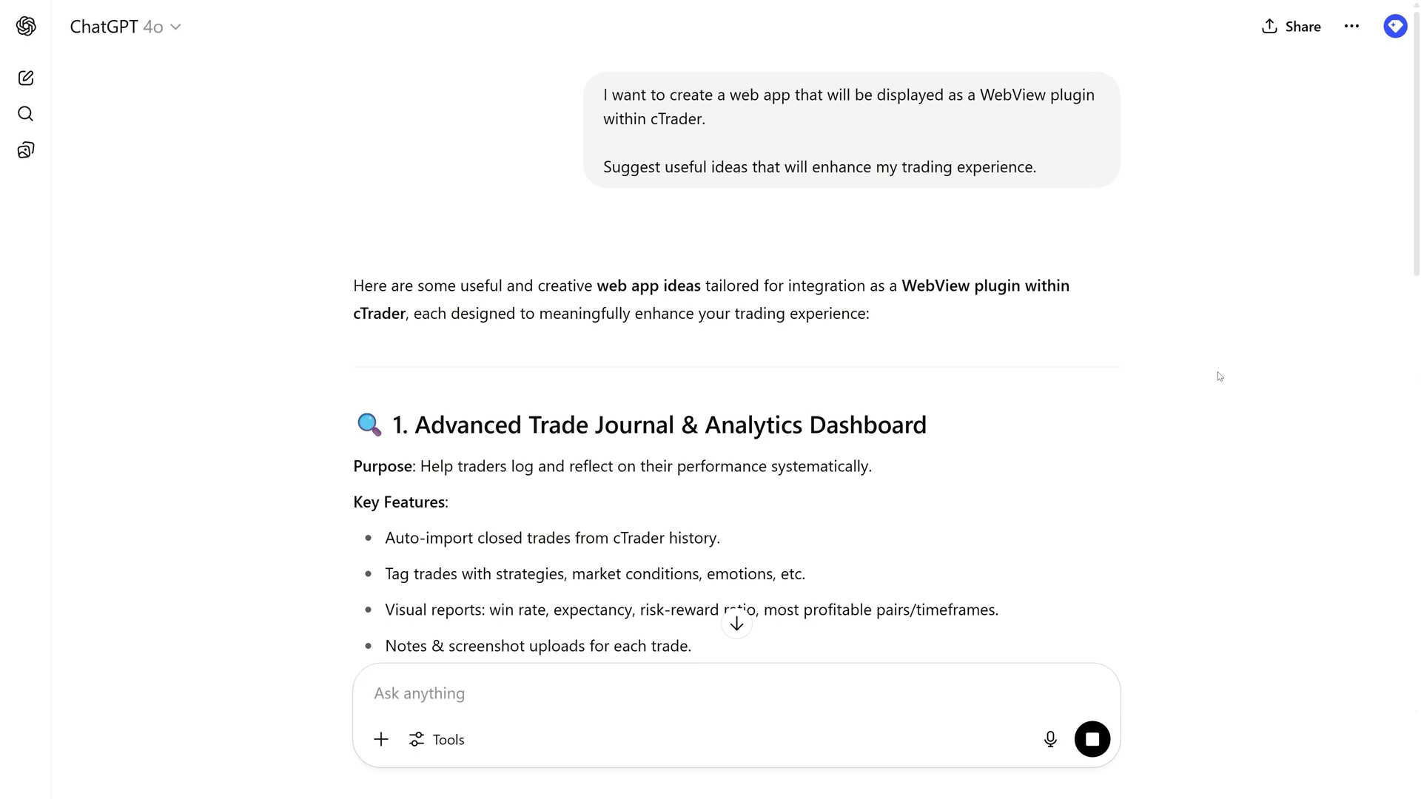
Scroll through ChatGPT's suggested ideas such as a trade journal dashboard and economic calendar overlay.
scroll("down", 3)
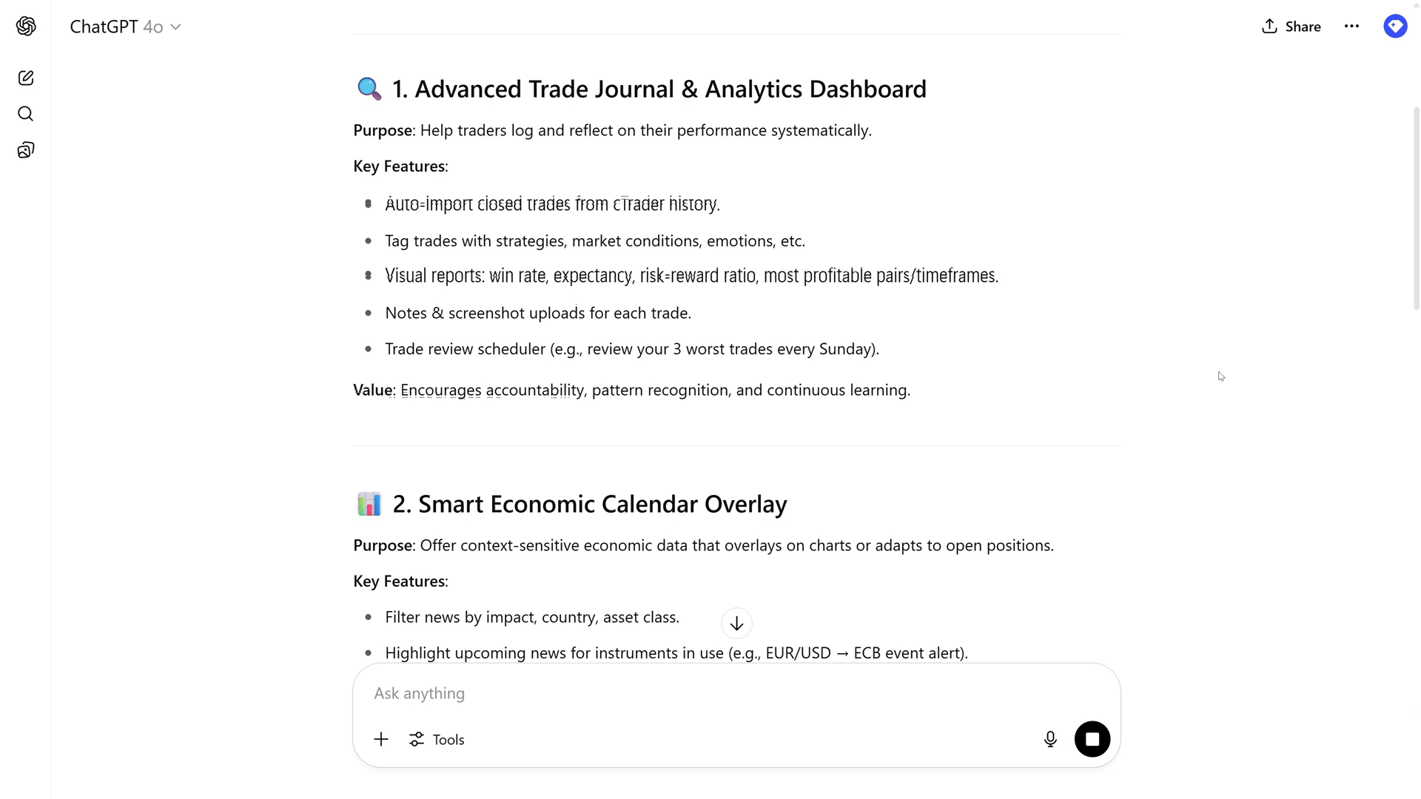
scroll("down", 3)
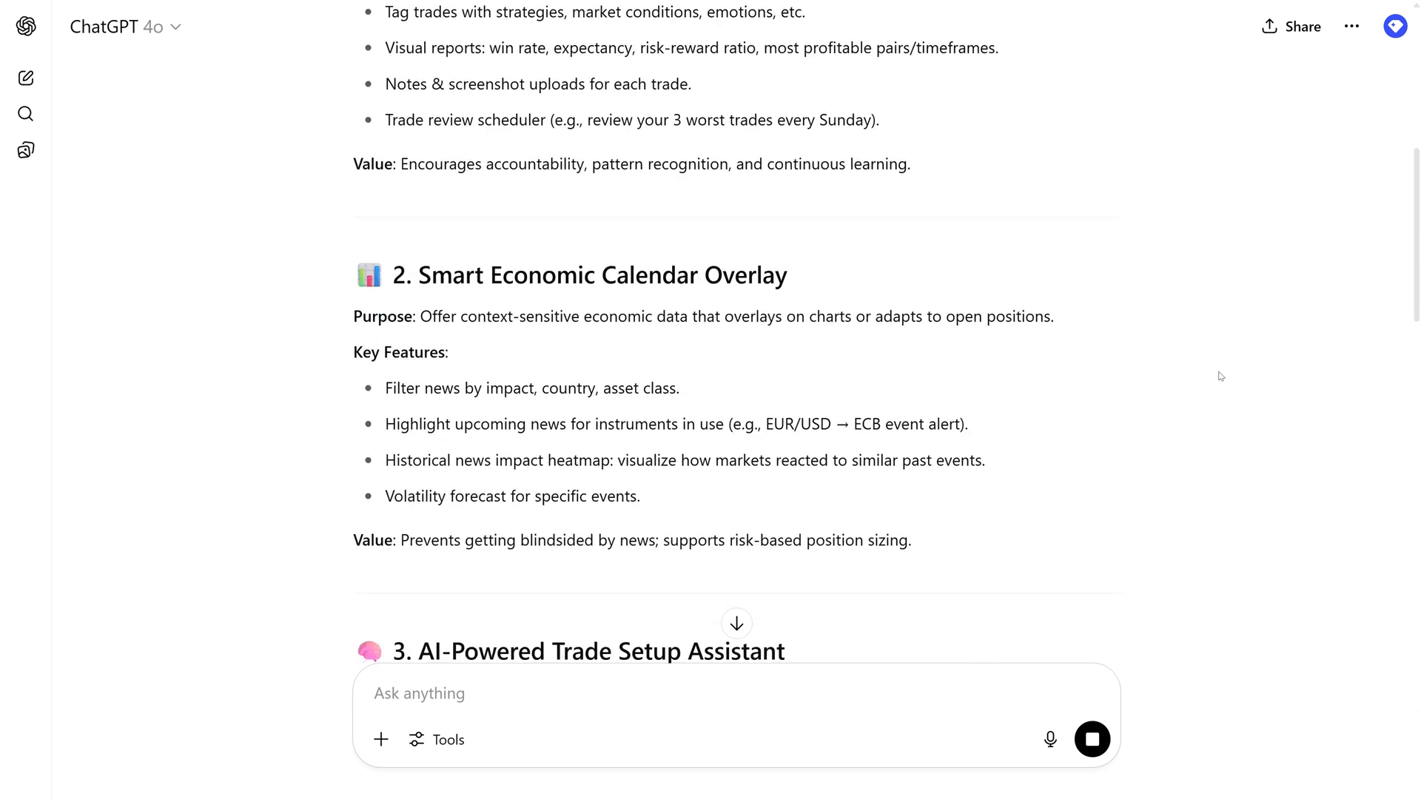
scroll("down", 3)
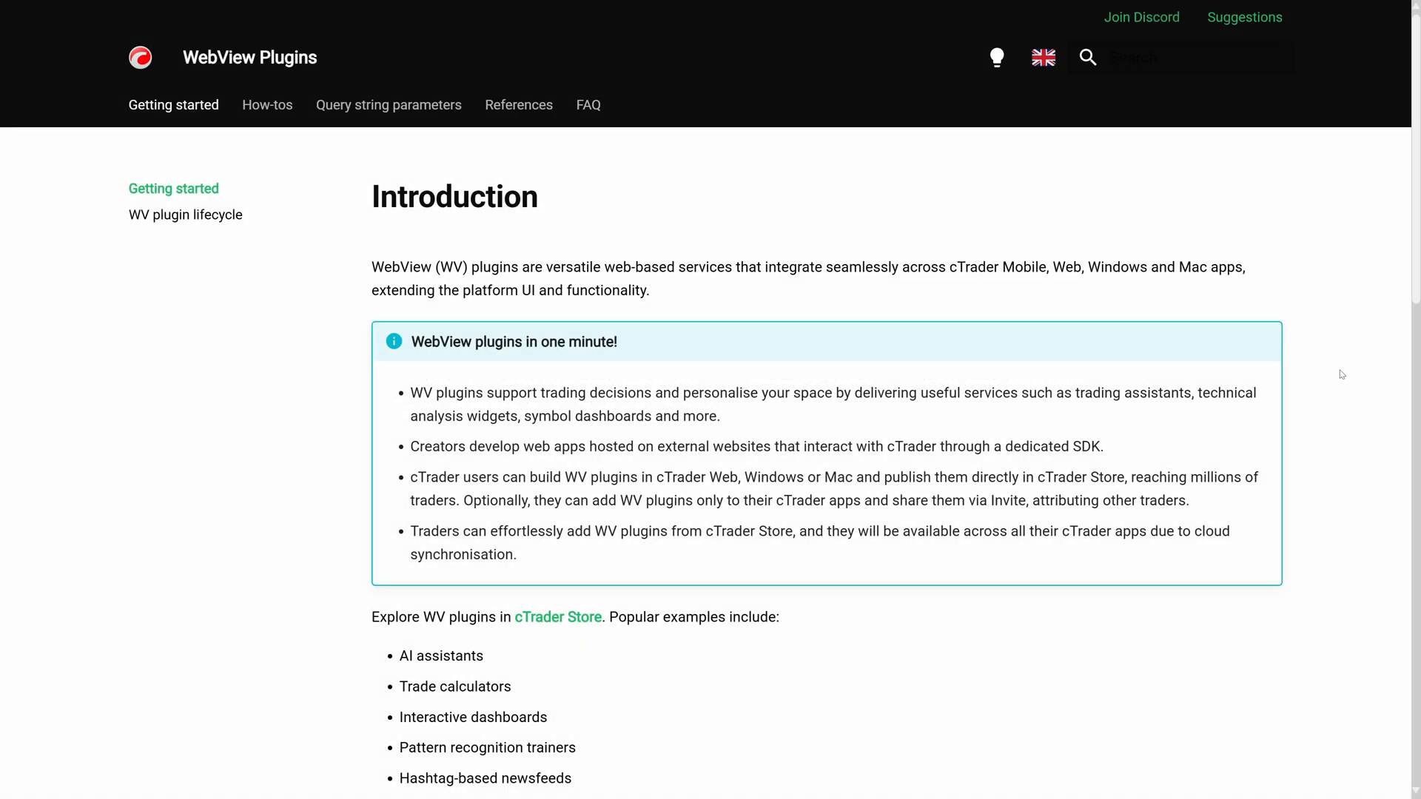
Move from the Introduction page to the How-tos guide on using the WV plugins SDK and review it.
scroll("down", 3)
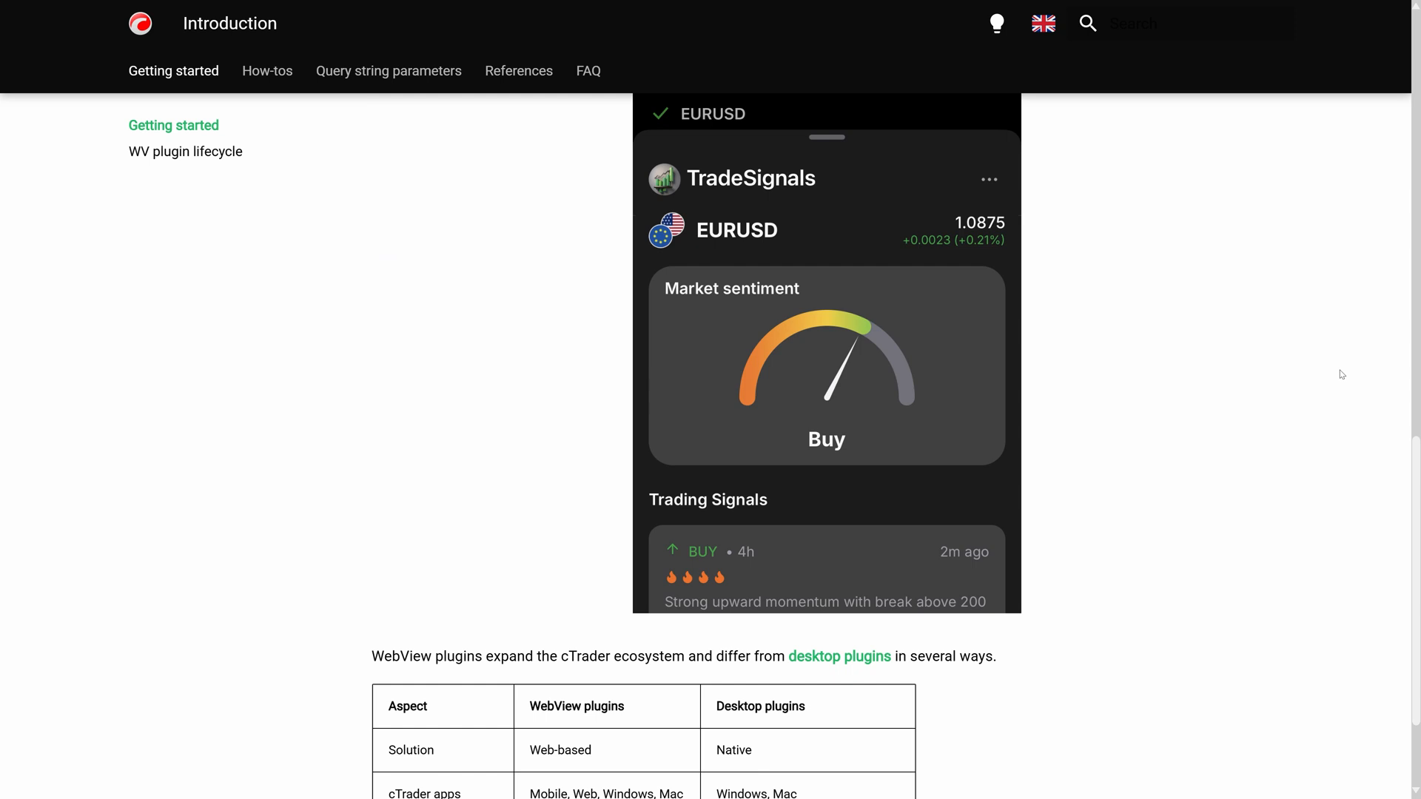
left_click(266, 72)
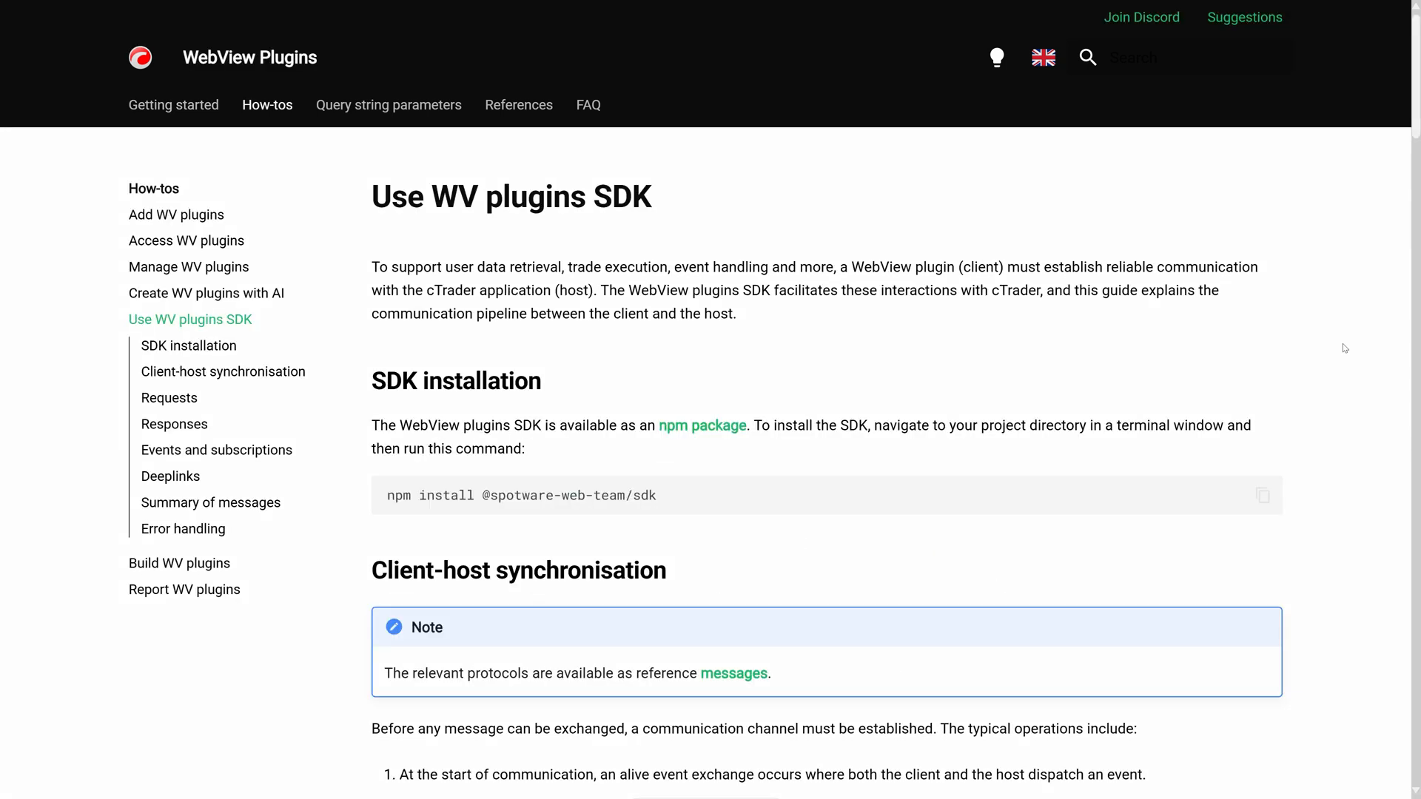
scroll("down", 3)
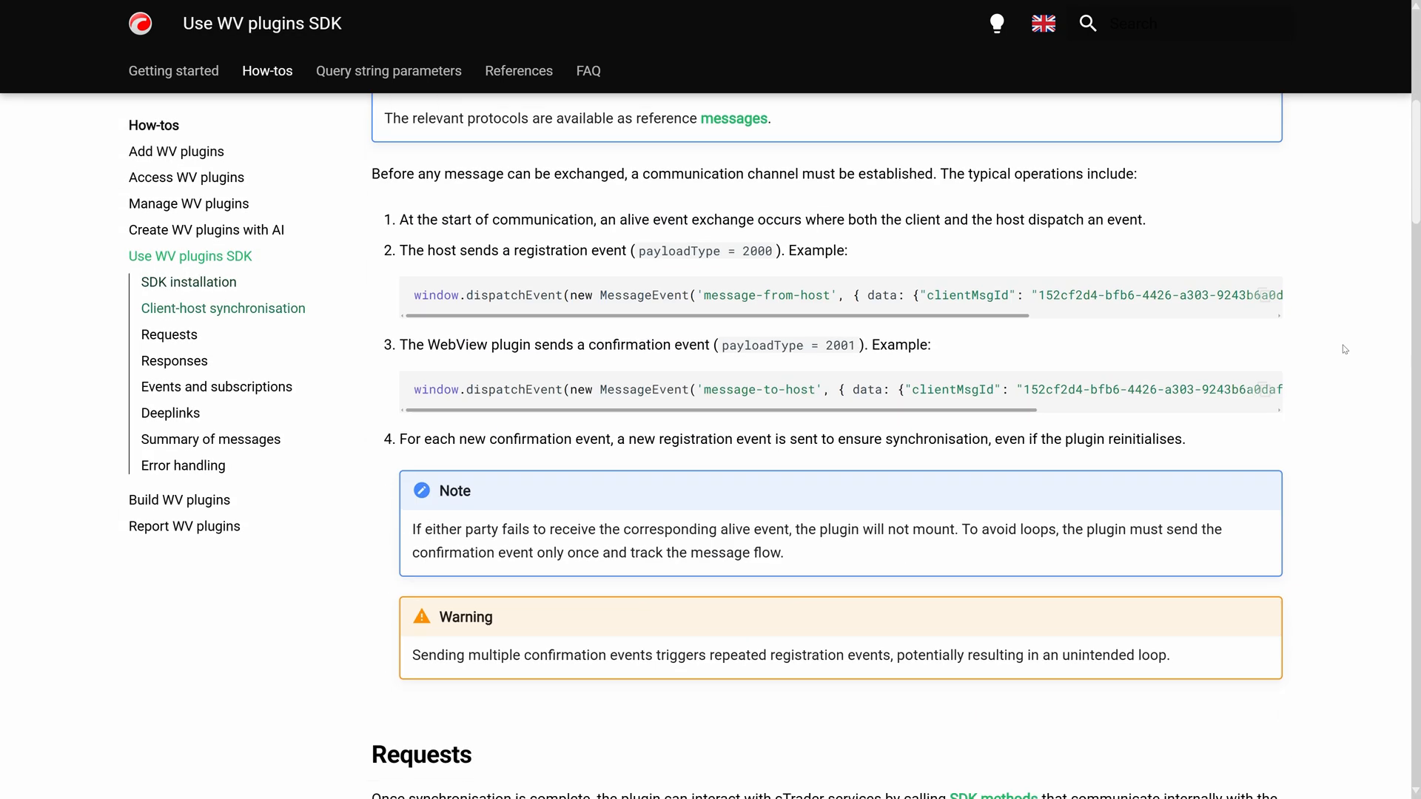
scroll("down", 3)
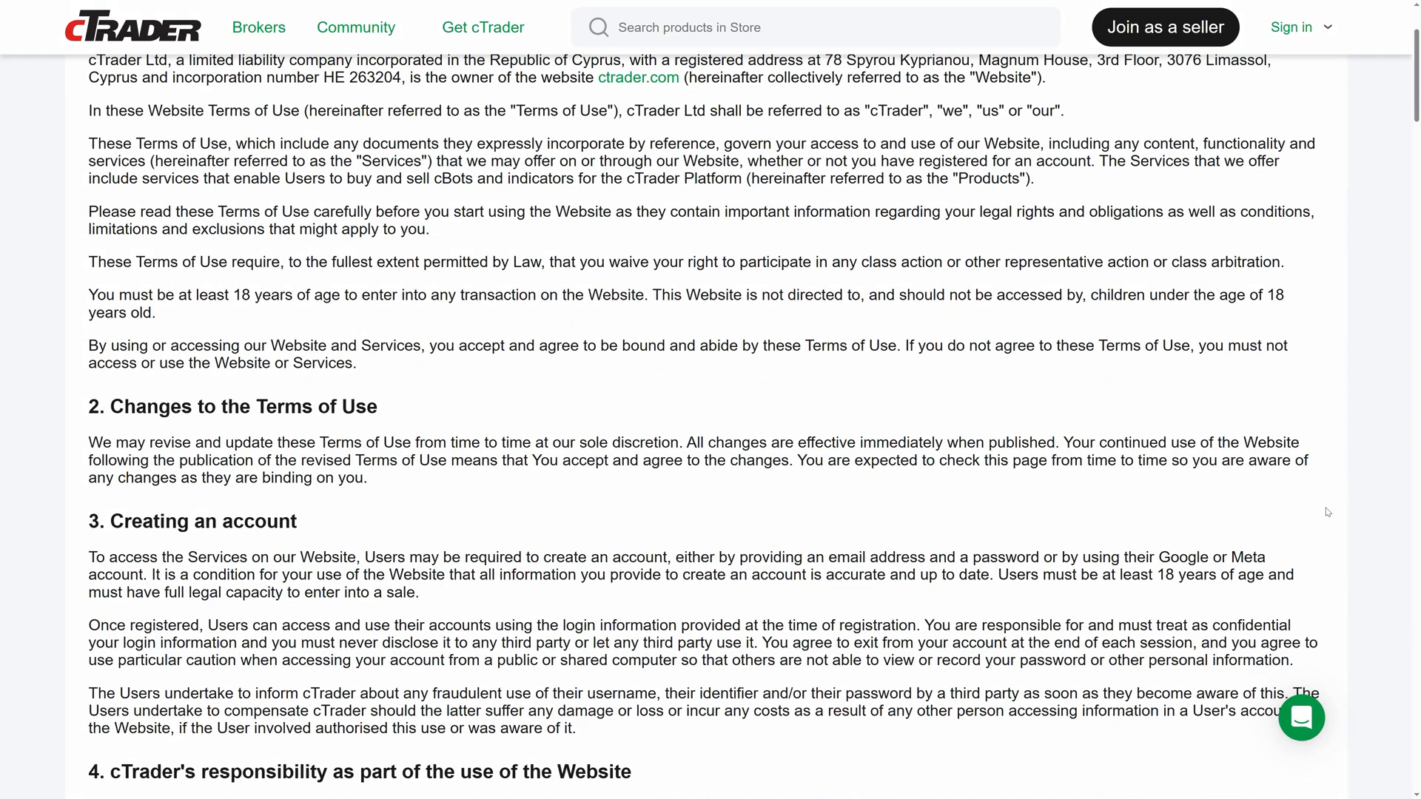
scroll("down", 3)
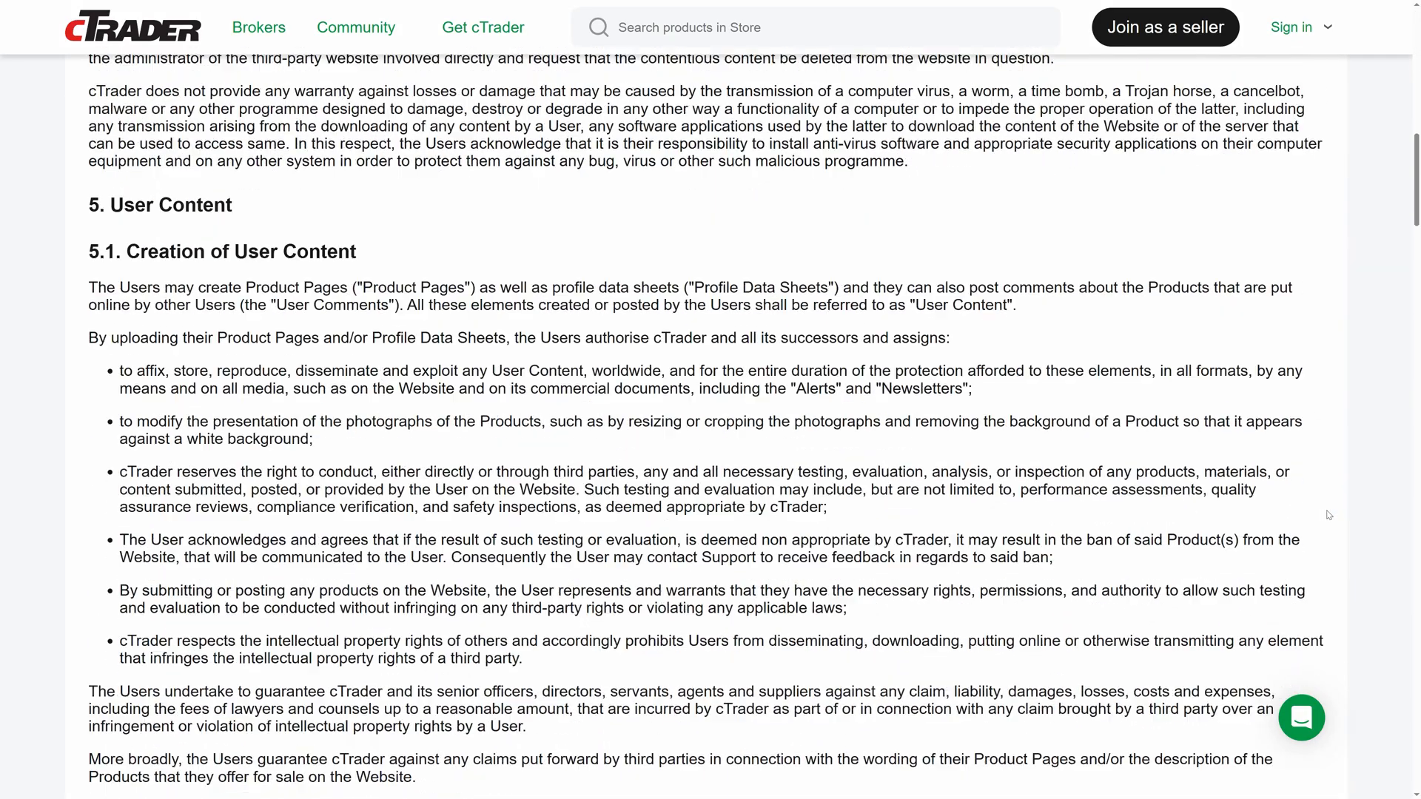
scroll("down", 3)
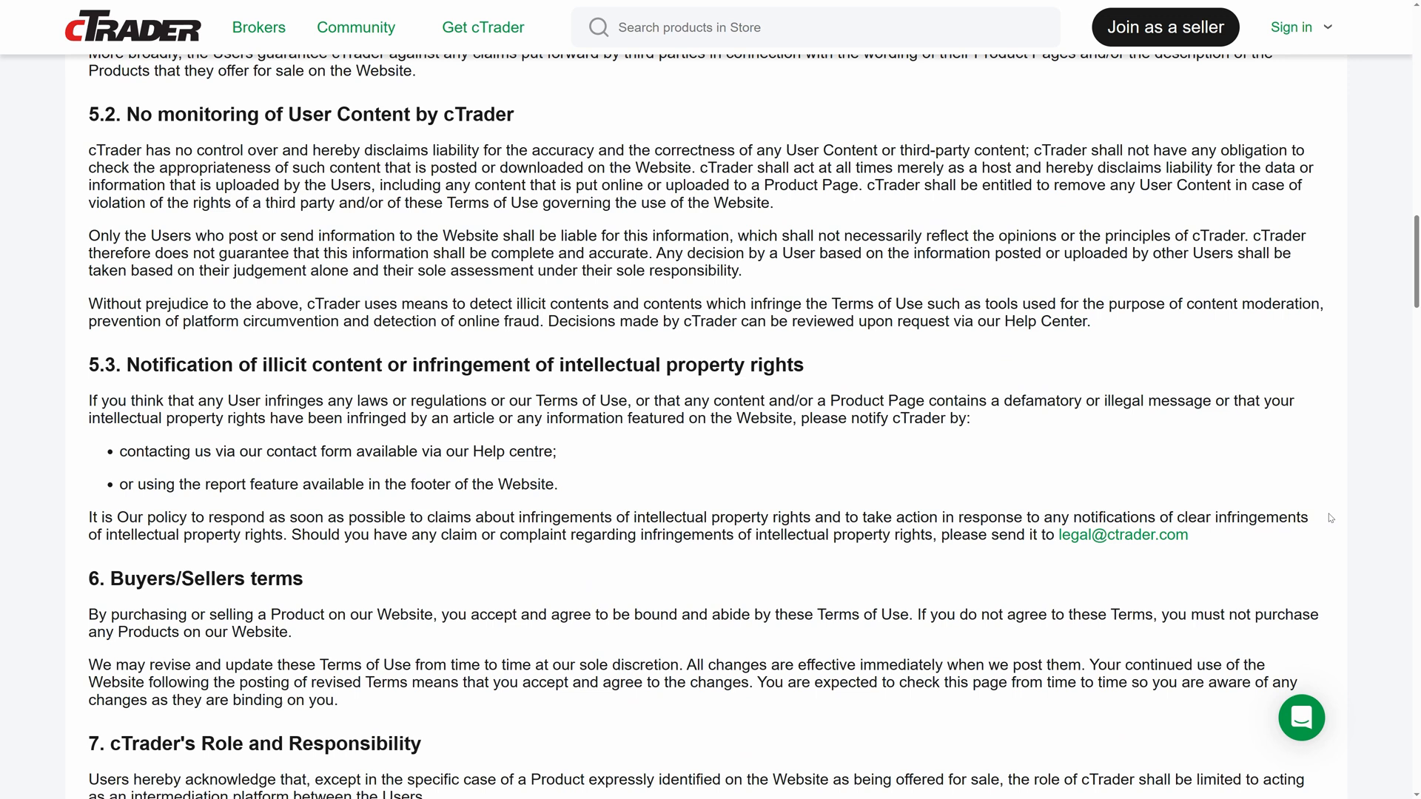
scroll("down", 3)
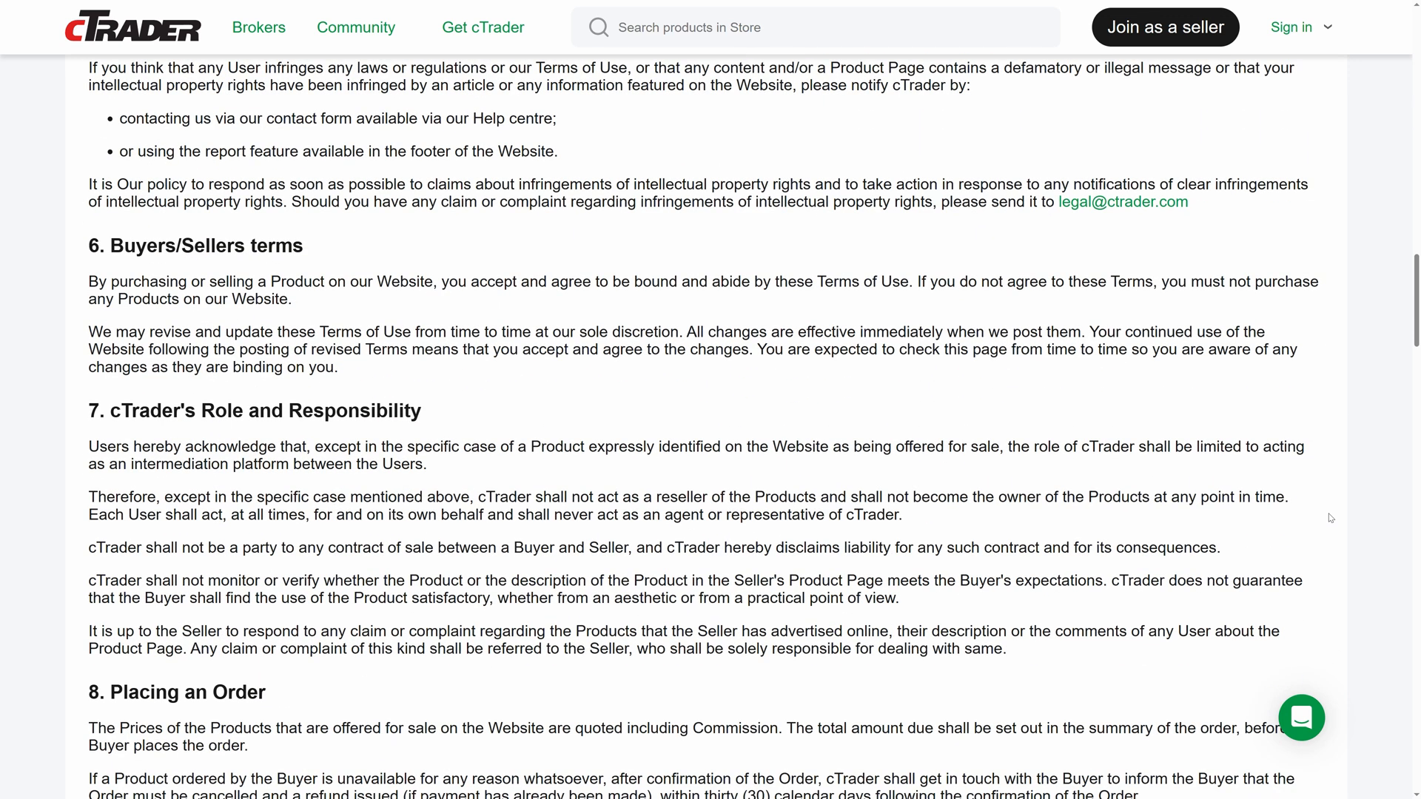
scroll("down", 3)
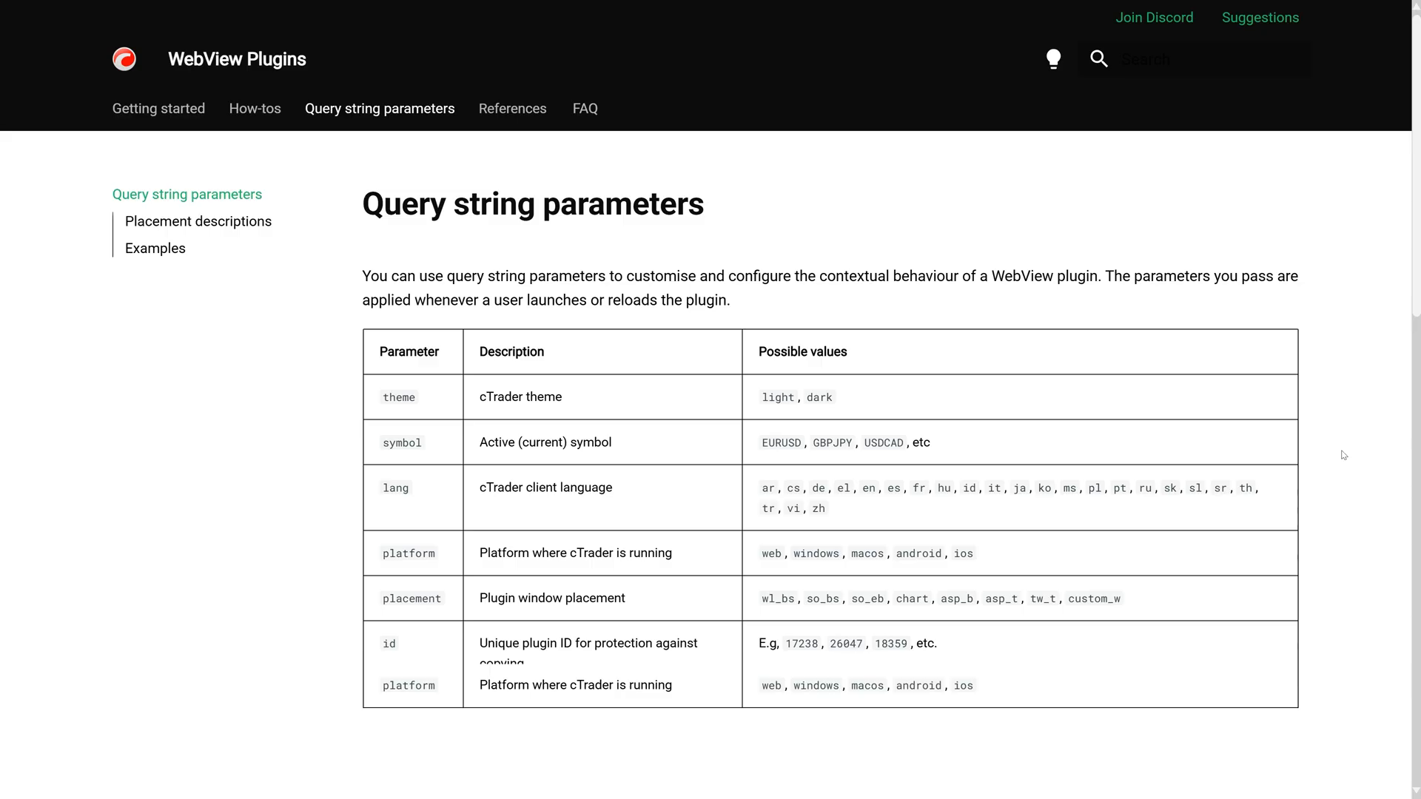
Browse the public server messages reference, then the Public server model with its Proto types list.
left_click(513, 108)
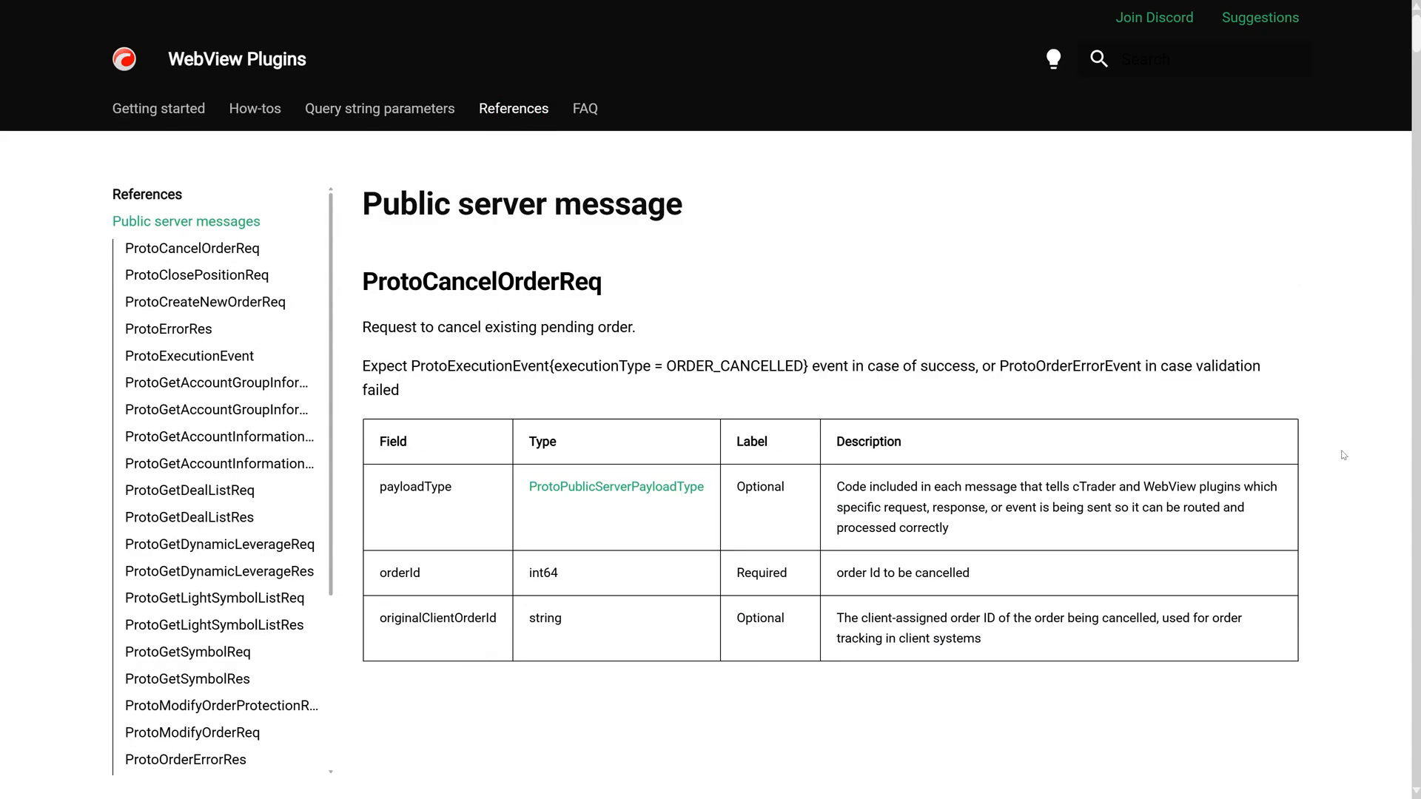
scroll("down", 3)
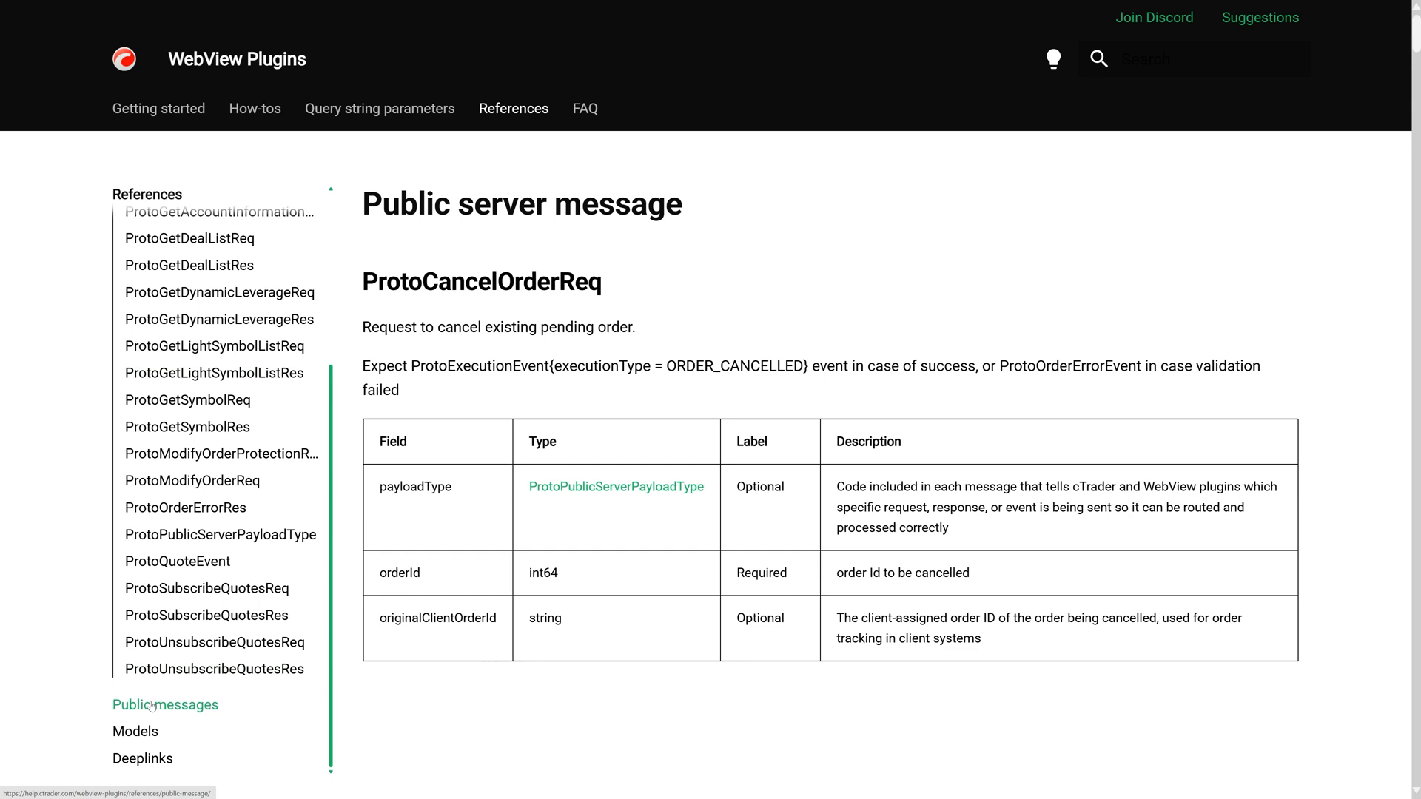
left_click(134, 731)
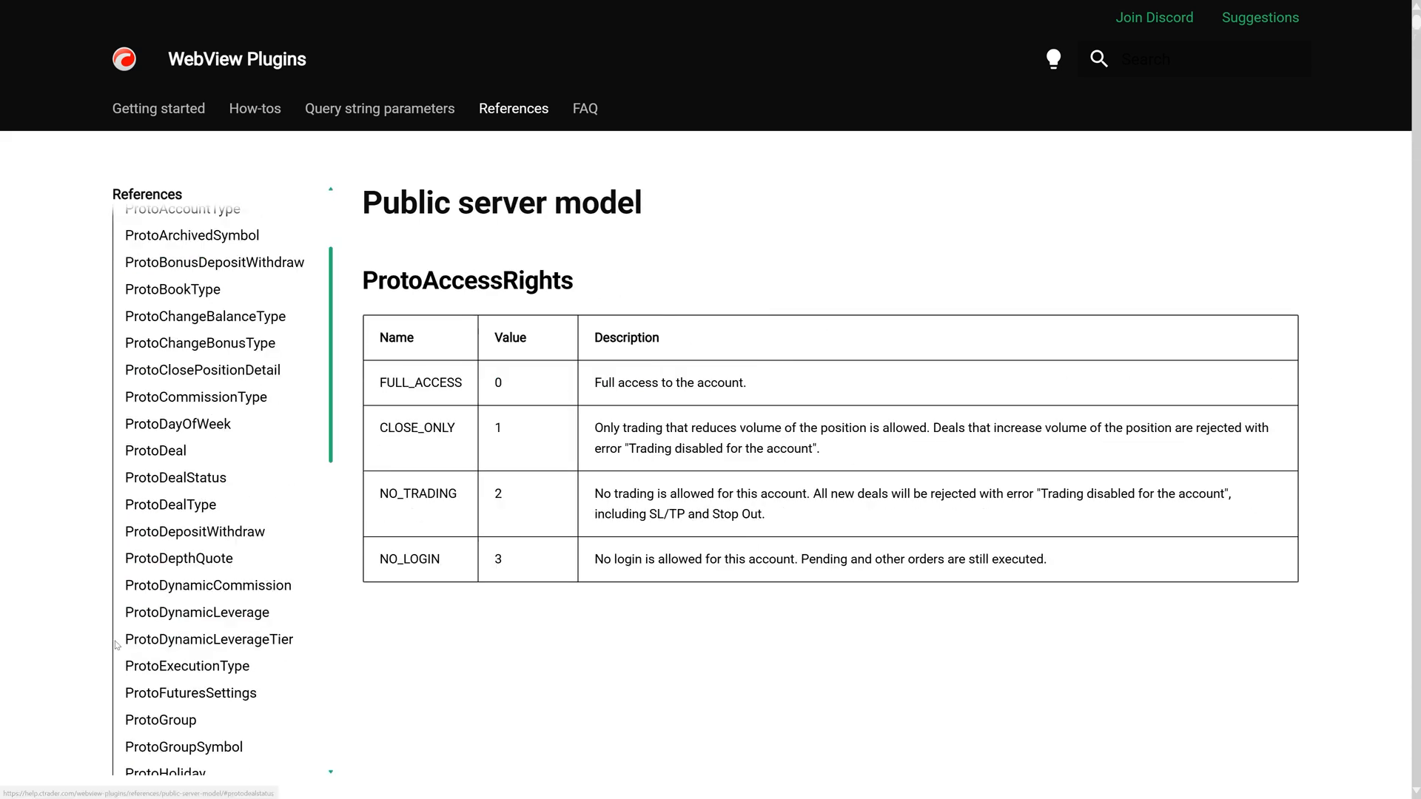
scroll("down", 3)
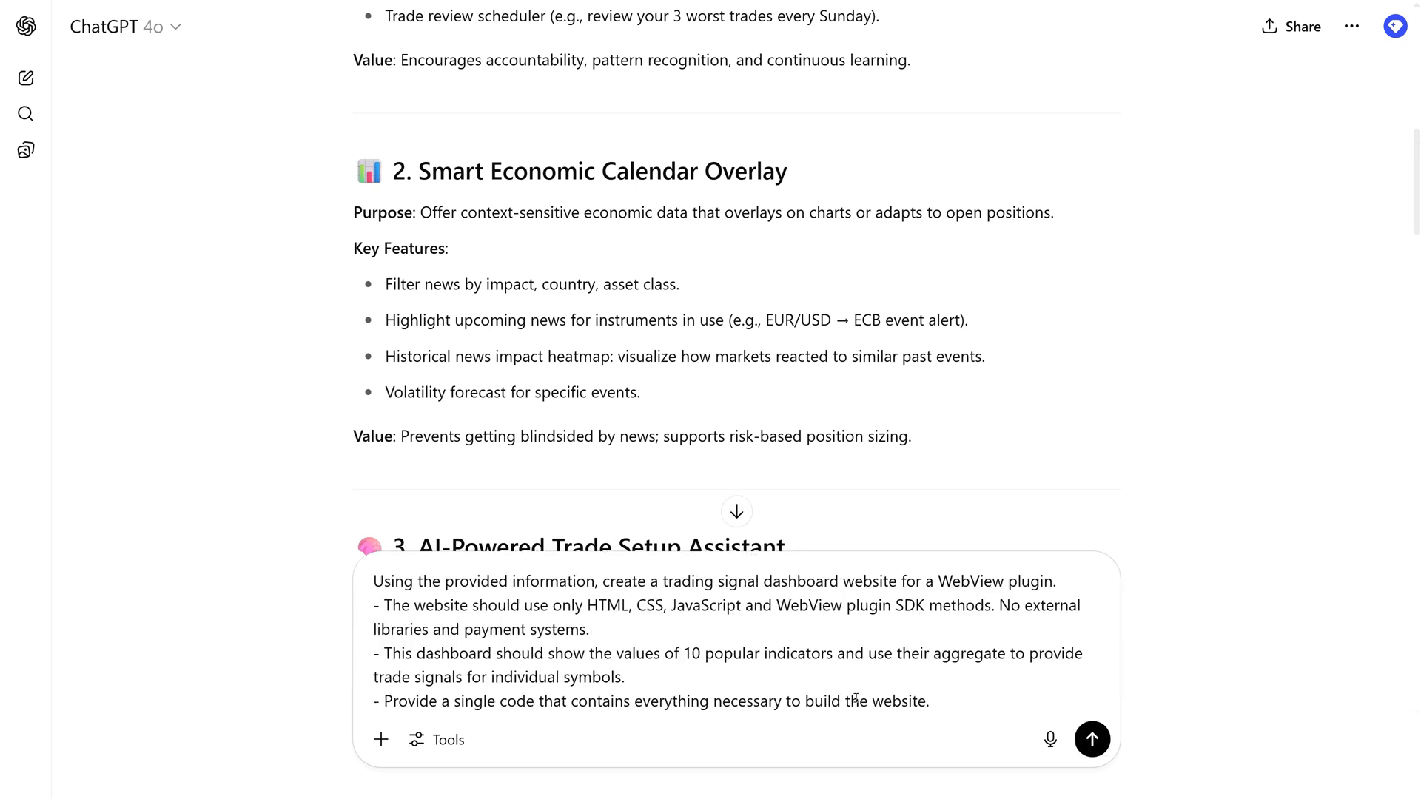
mouse_move(1020, 699)
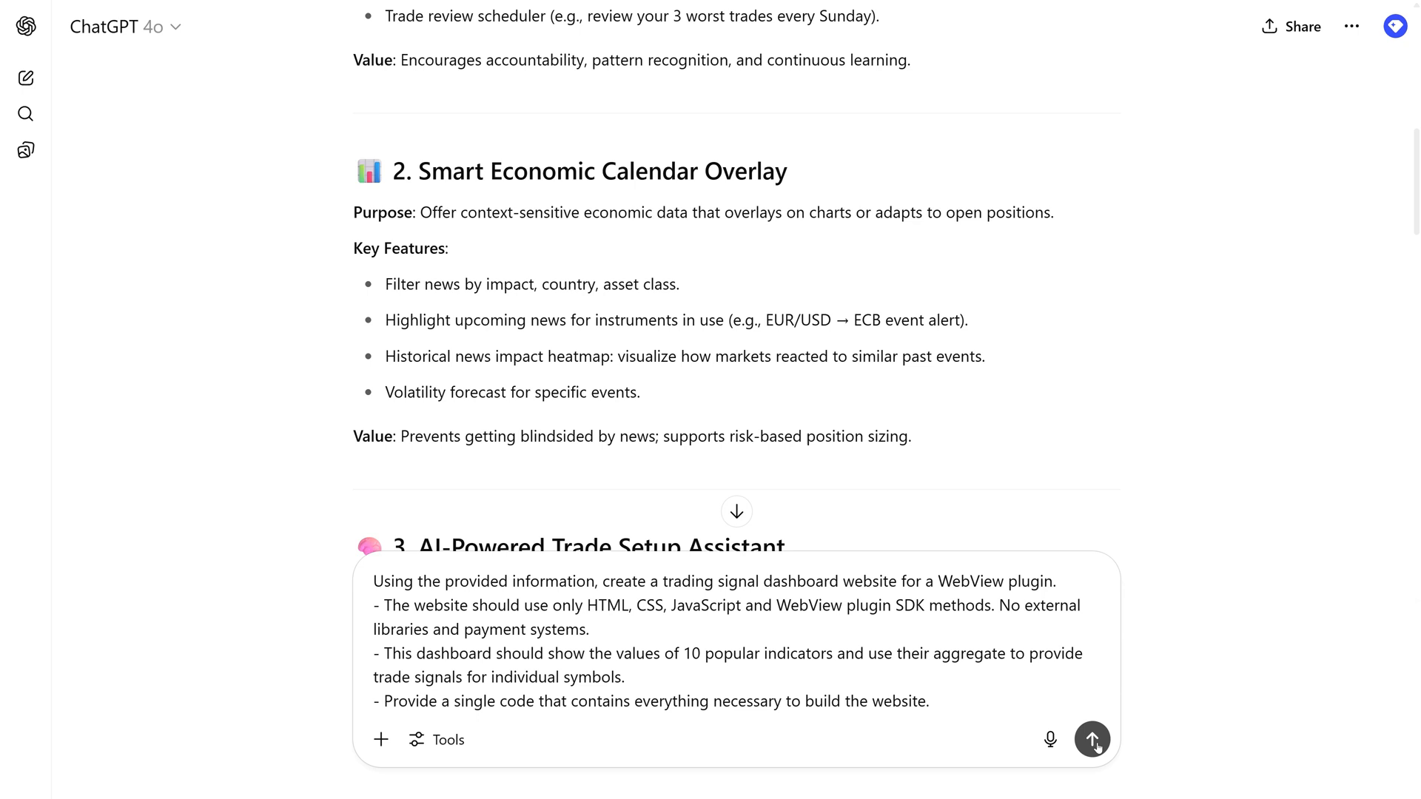
Send the single-file signal dashboard request and review the generated HTML, CSS and JavaScript.
left_click(1091, 740)
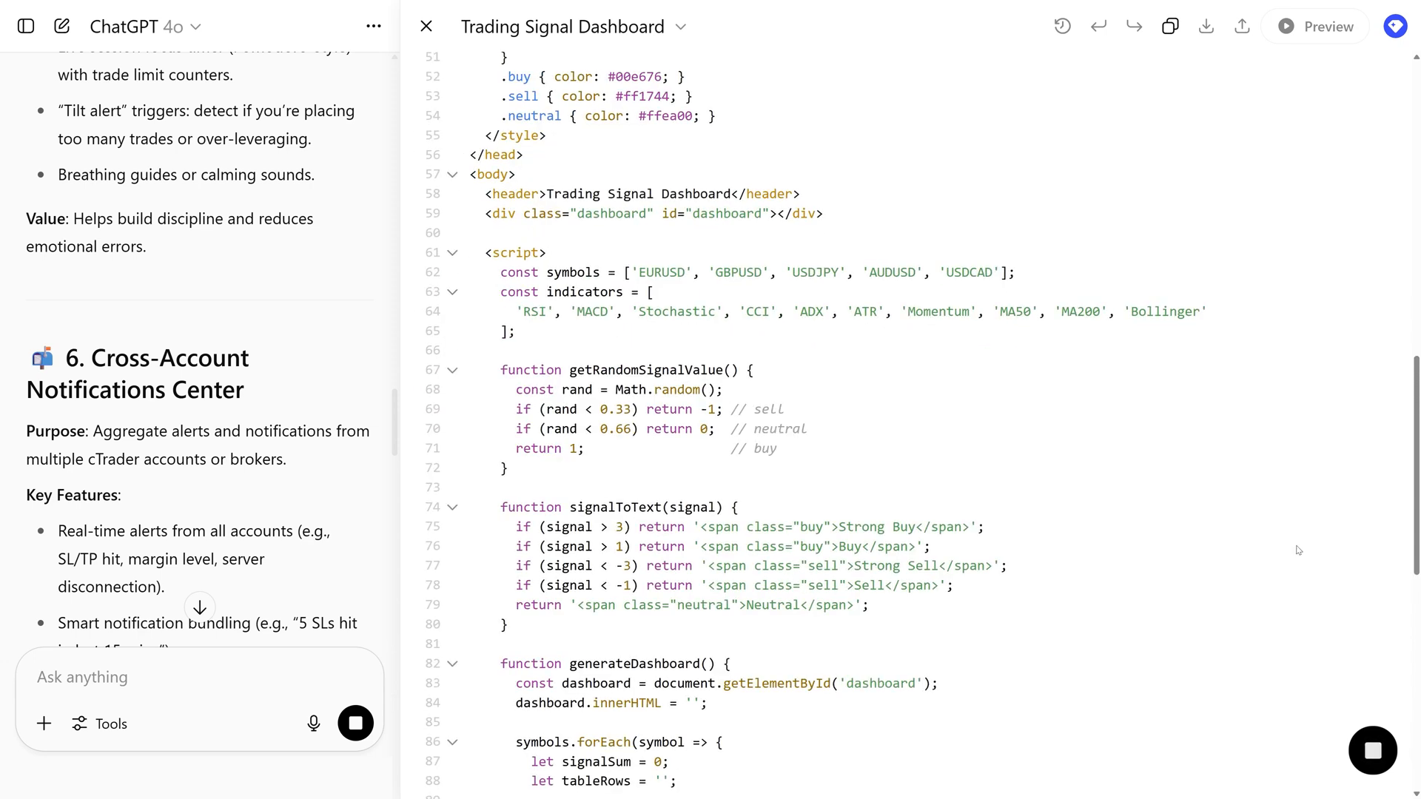
scroll("up", 3)
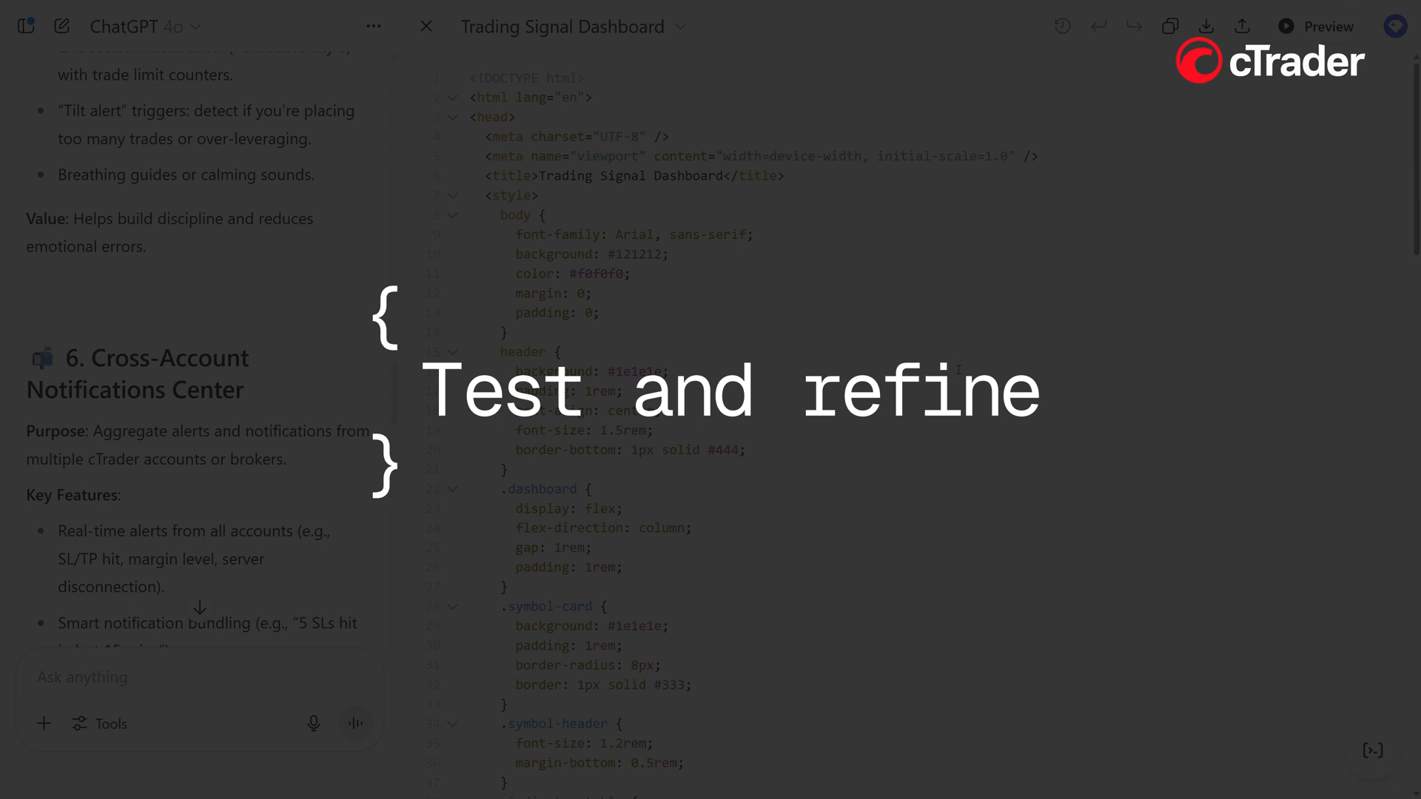
Preview the saved dashboard HTML in the browser, showing five symbols with empty indicator values.
left_click(1317, 27)
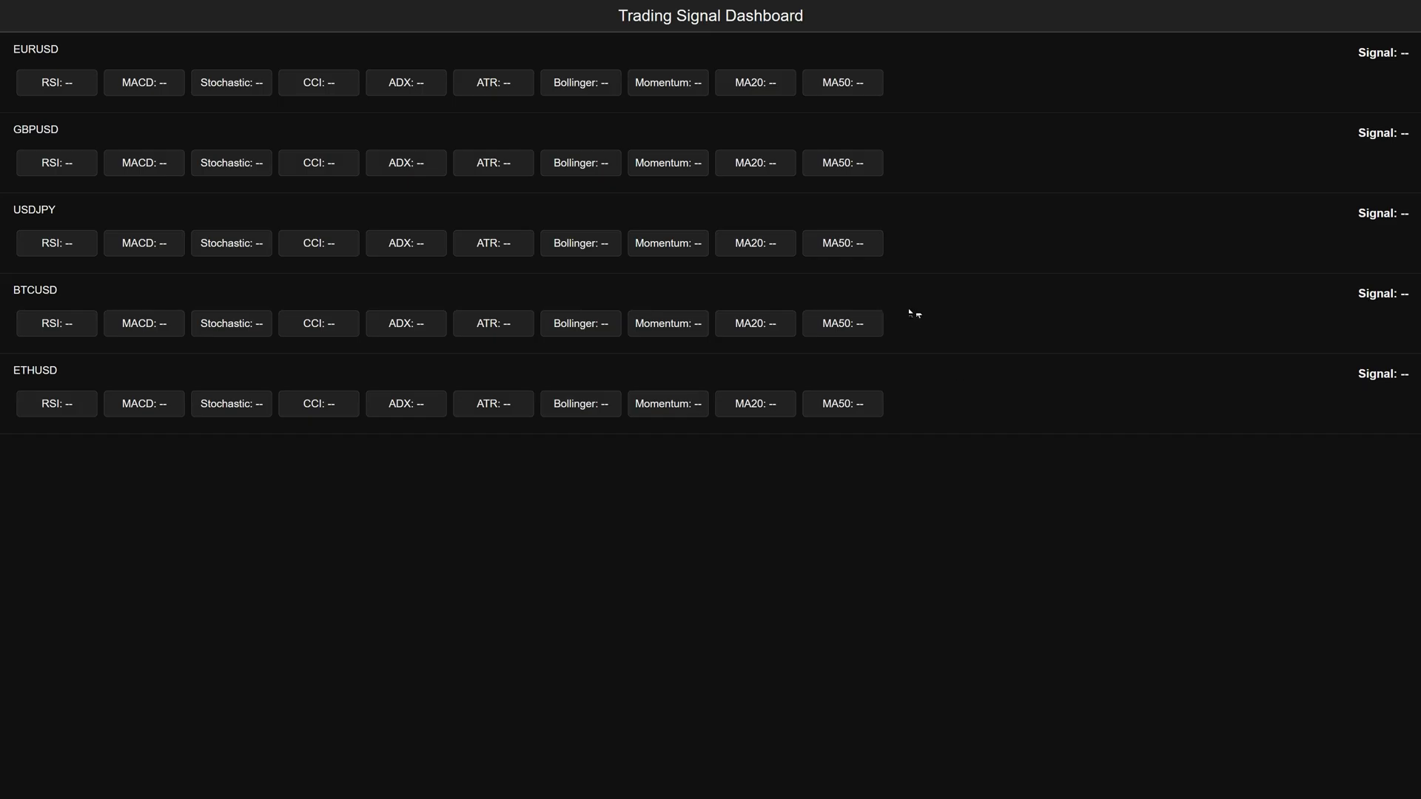
mouse_move(1024, 381)
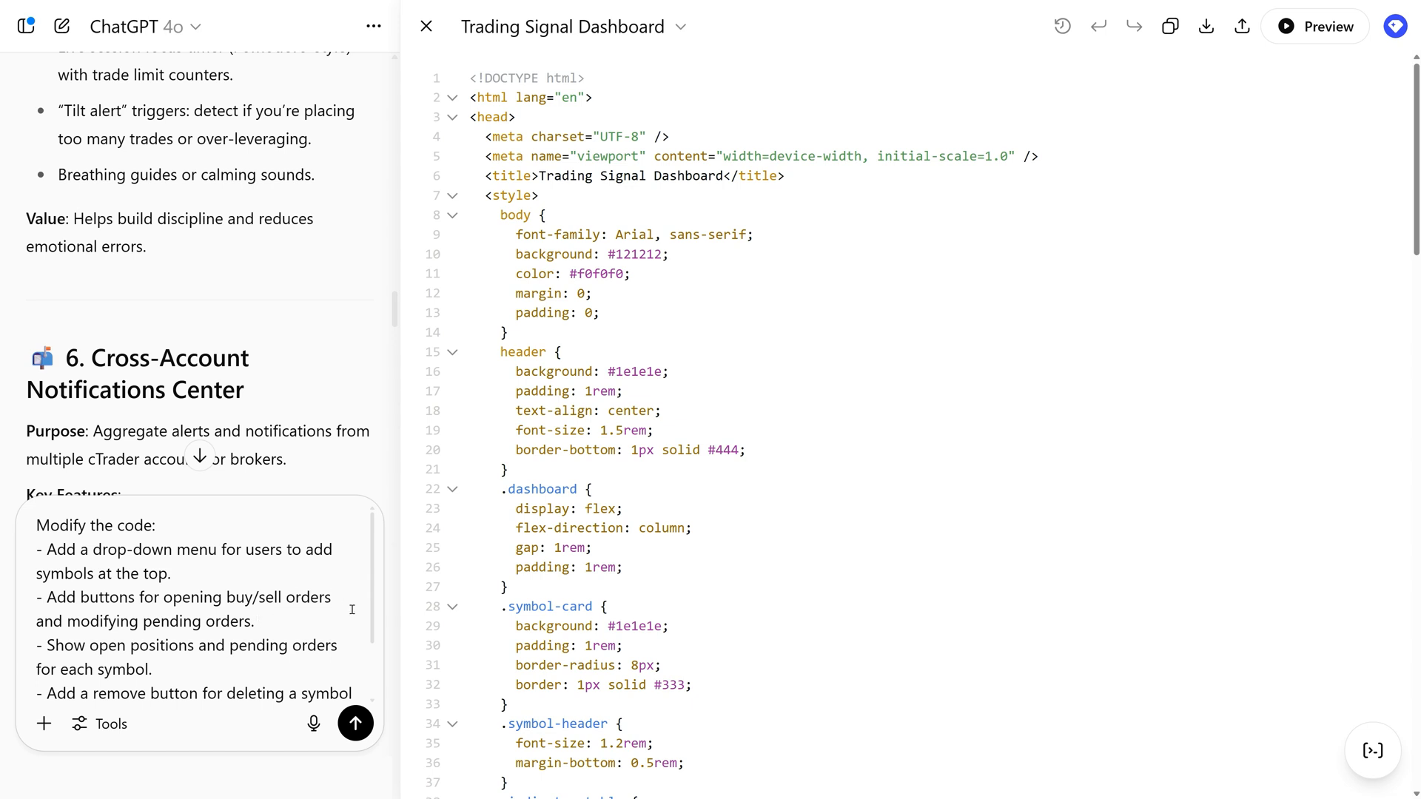
Send the follow-up for a symbol picker, trade/remove options and positions, then copy the revised code.
scroll("down", 3)
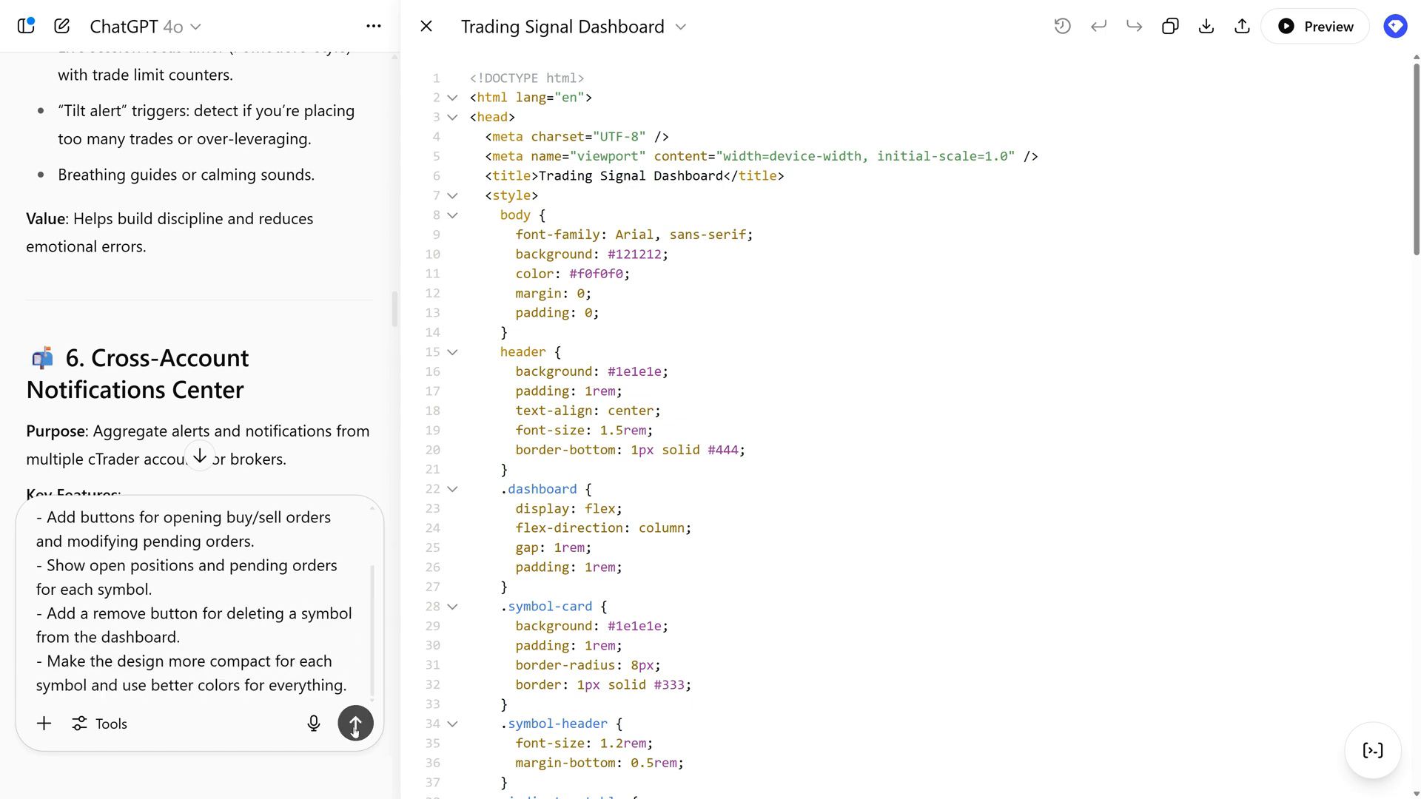
left_click(354, 724)
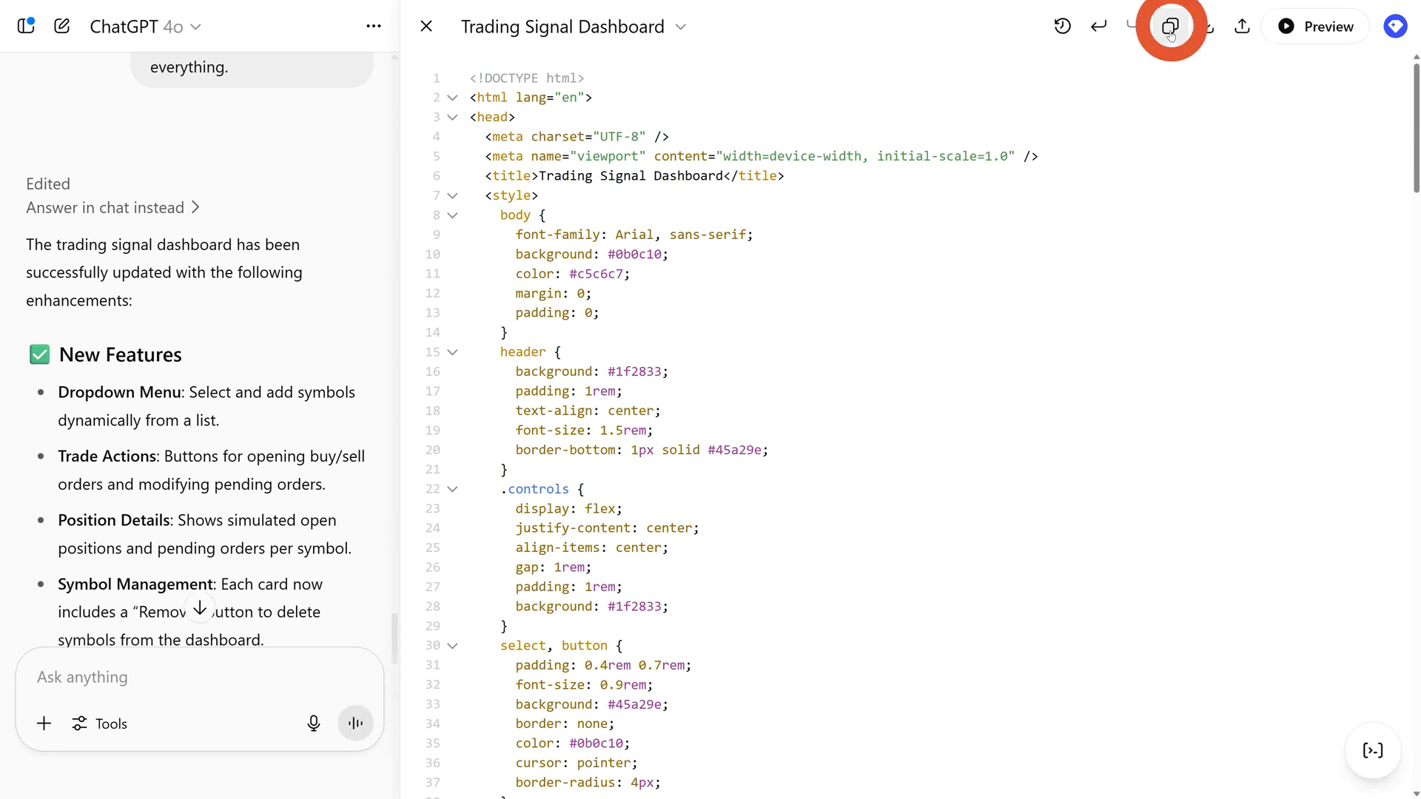
left_click(1169, 25)
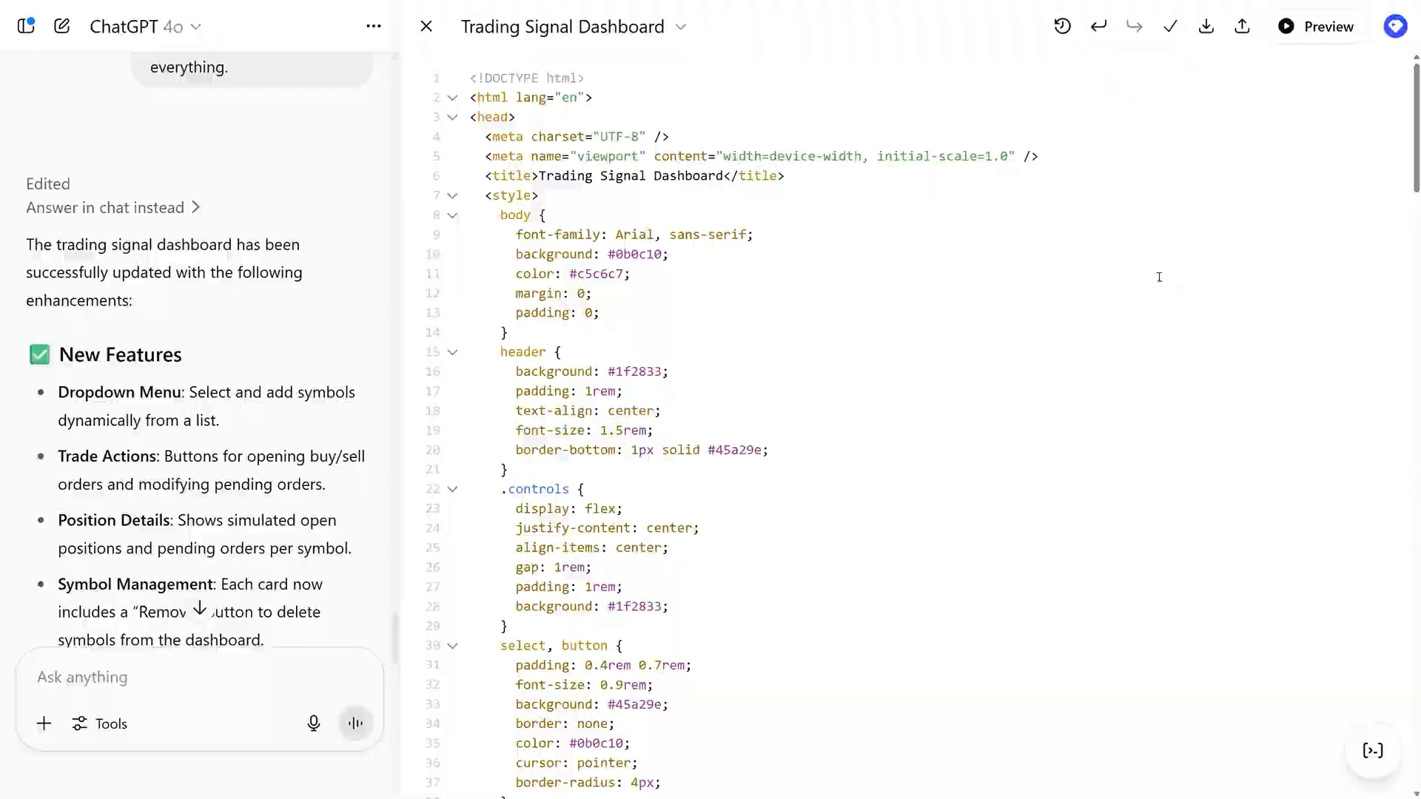
View the updated dashboard, expand the EURUSD and JPYEUR positions, then collapse JPYEUR again.
left_click(1317, 26)
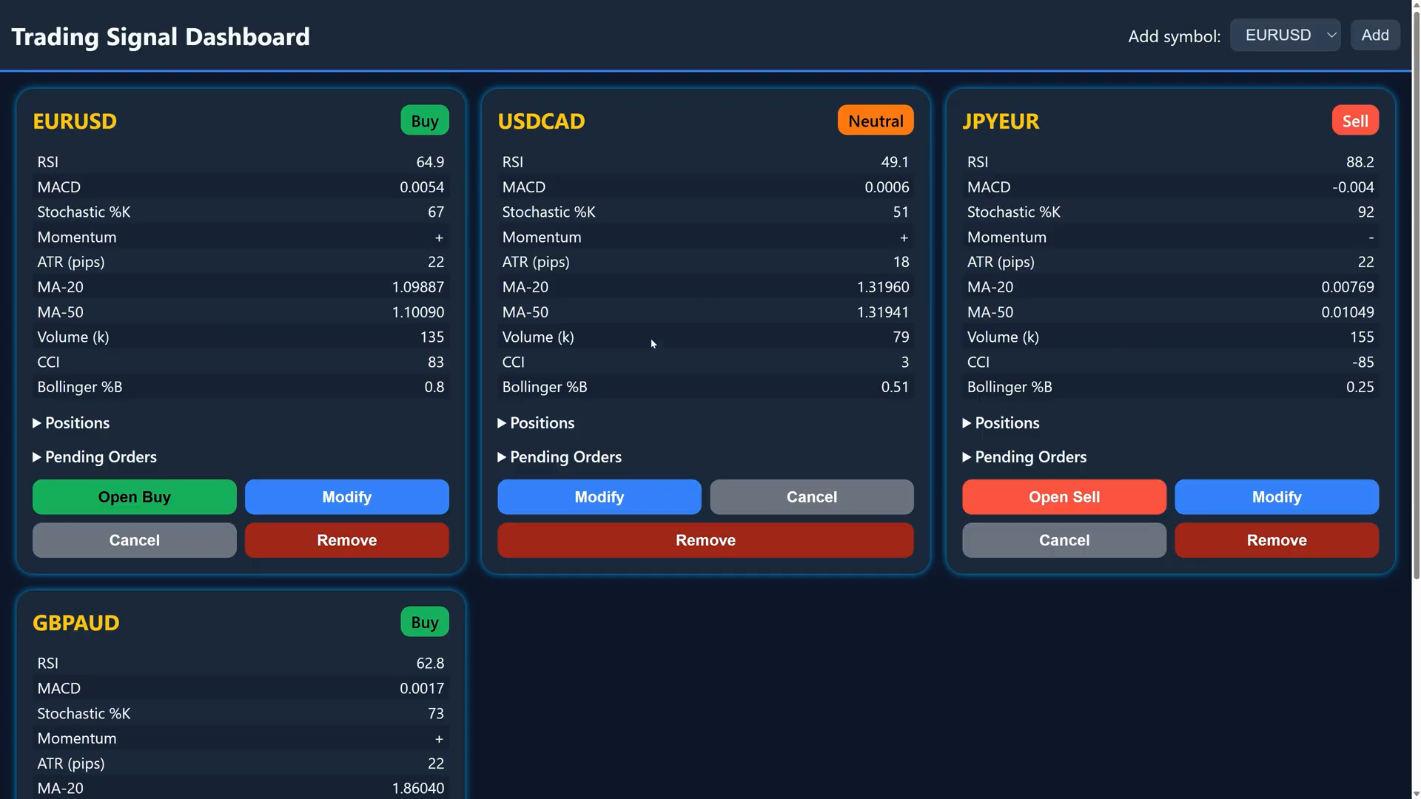
mouse_move(38, 433)
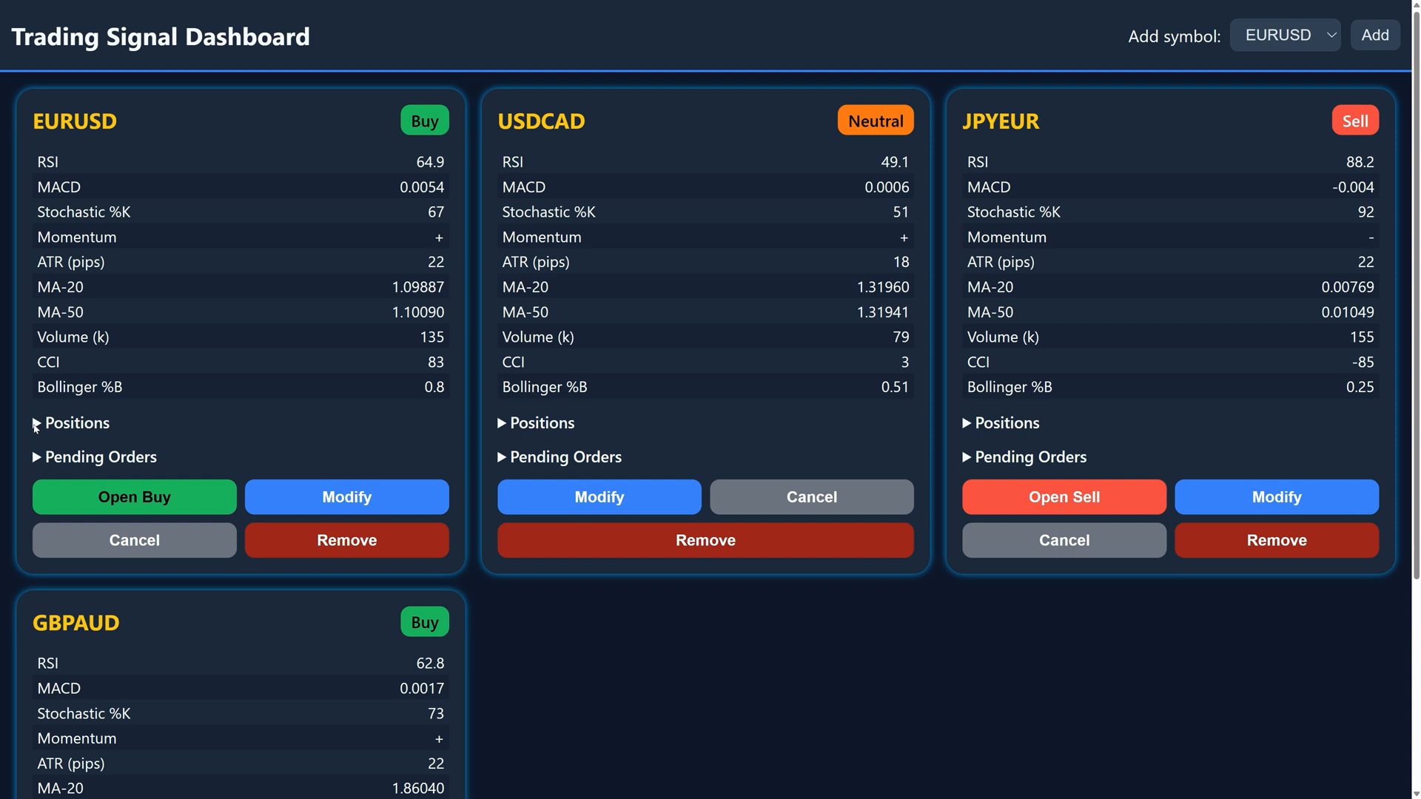
left_click(35, 457)
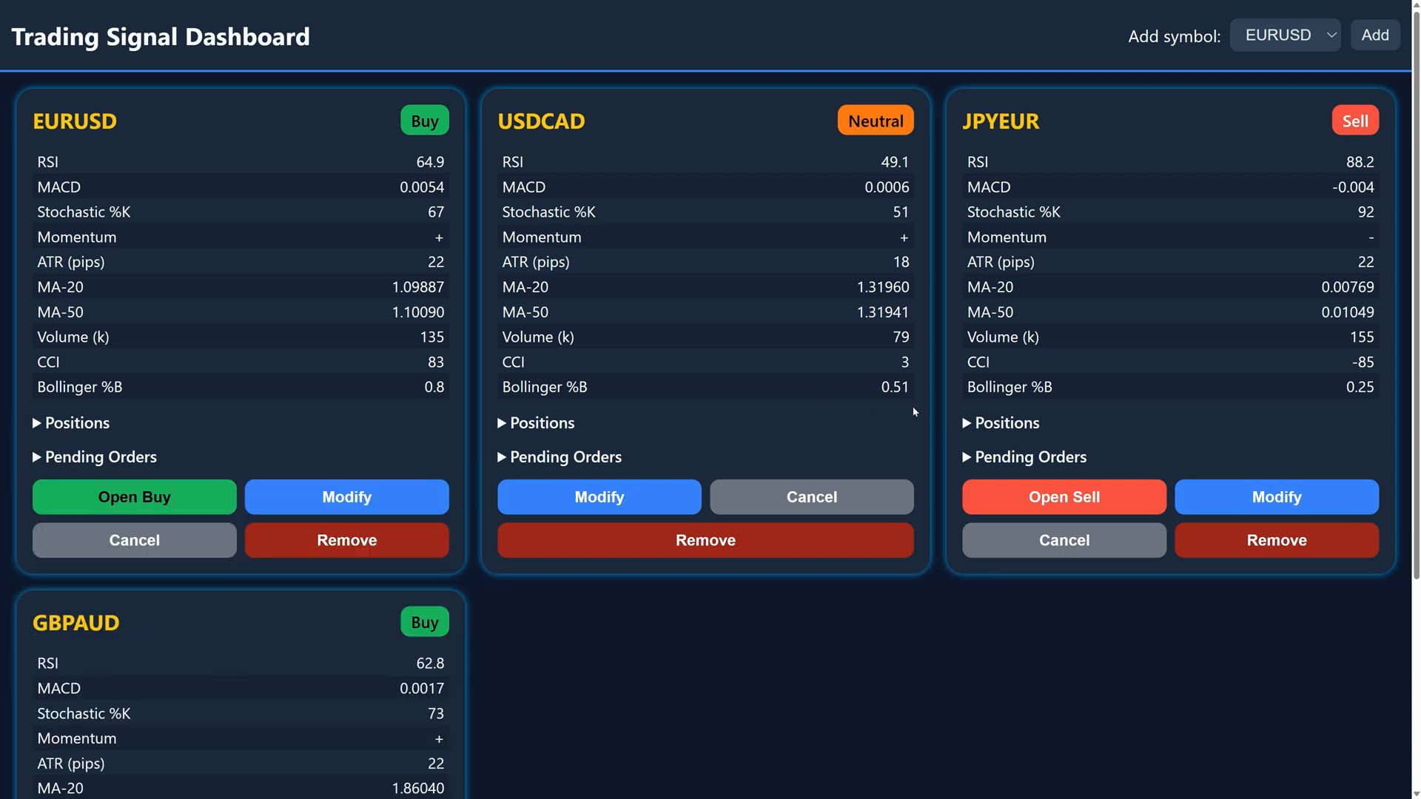
left_click(973, 422)
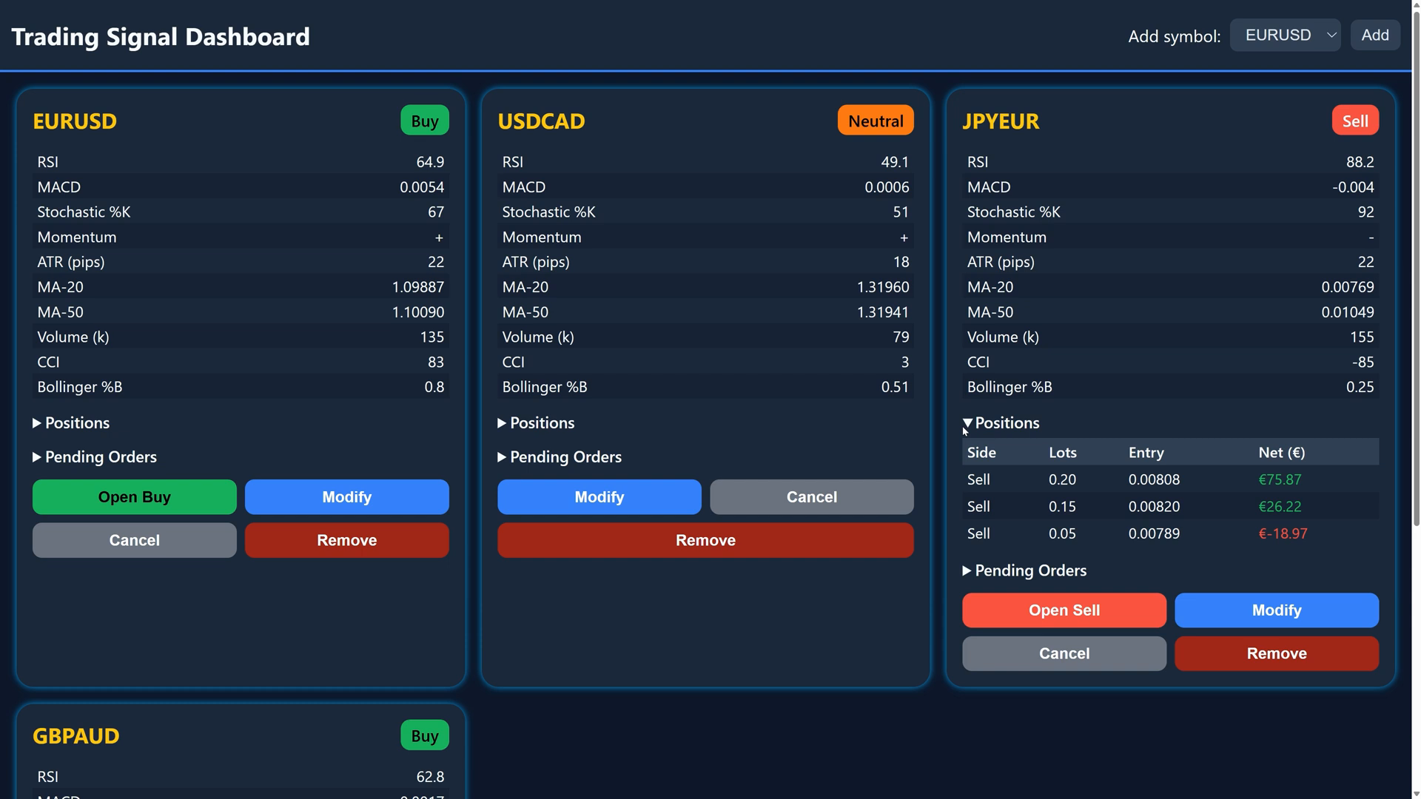
left_click(1000, 422)
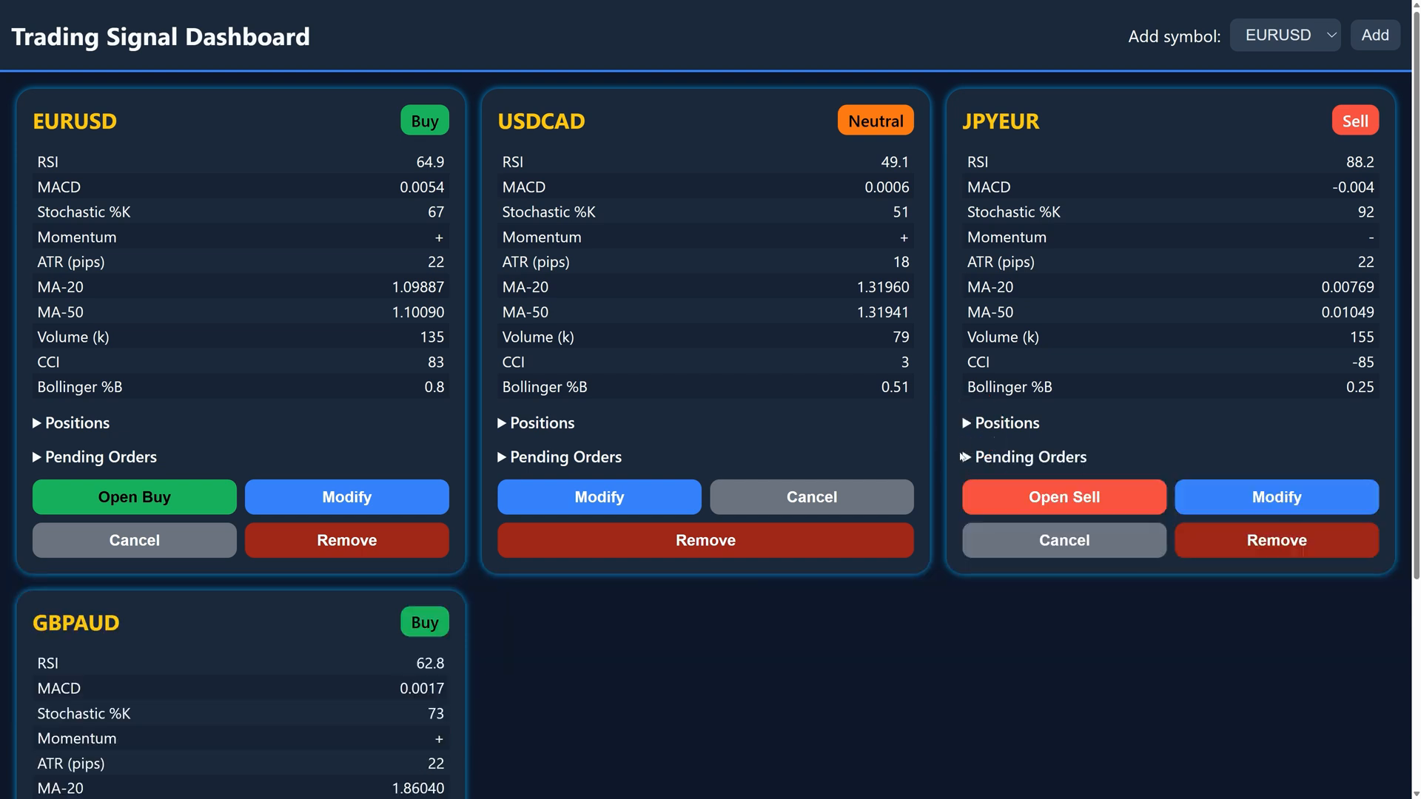
mouse_move(963, 459)
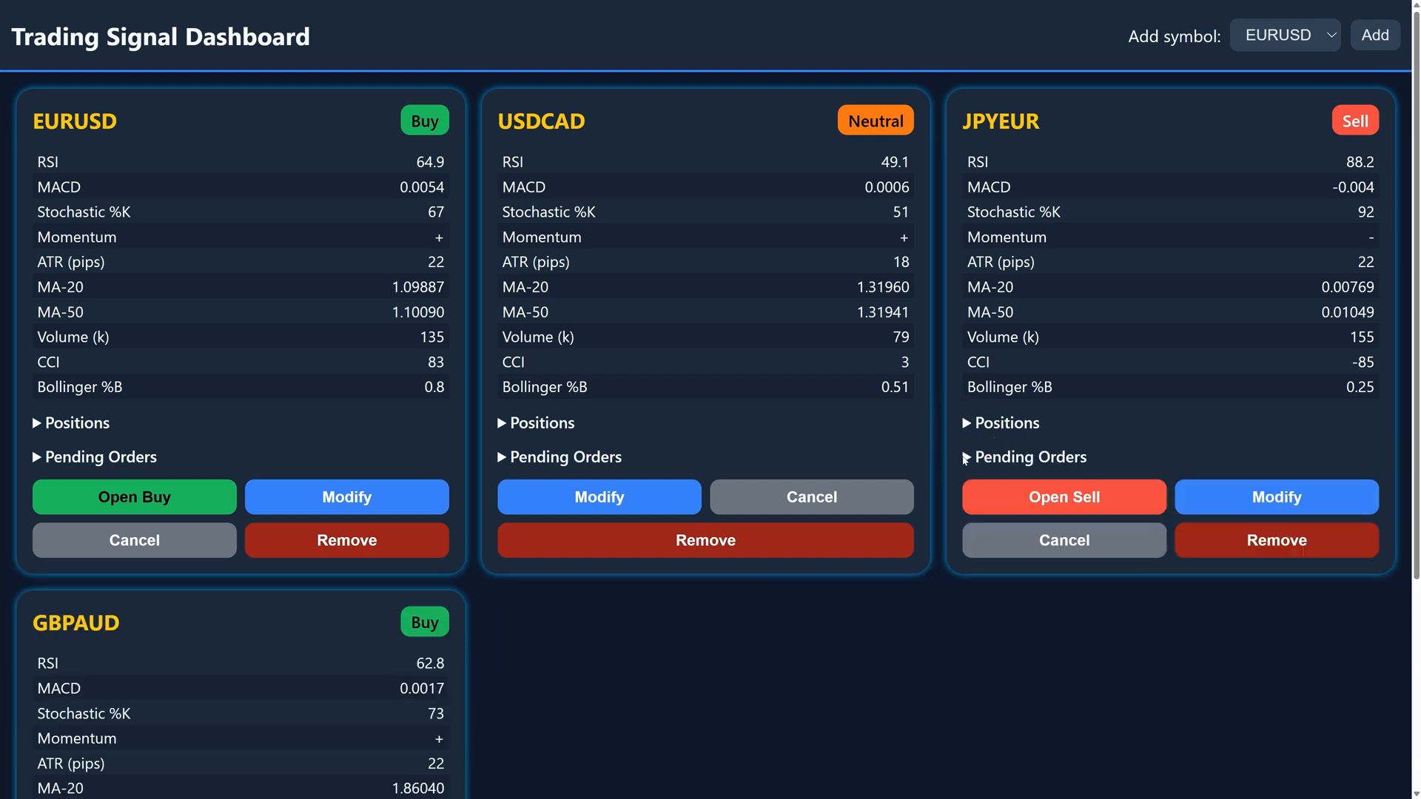